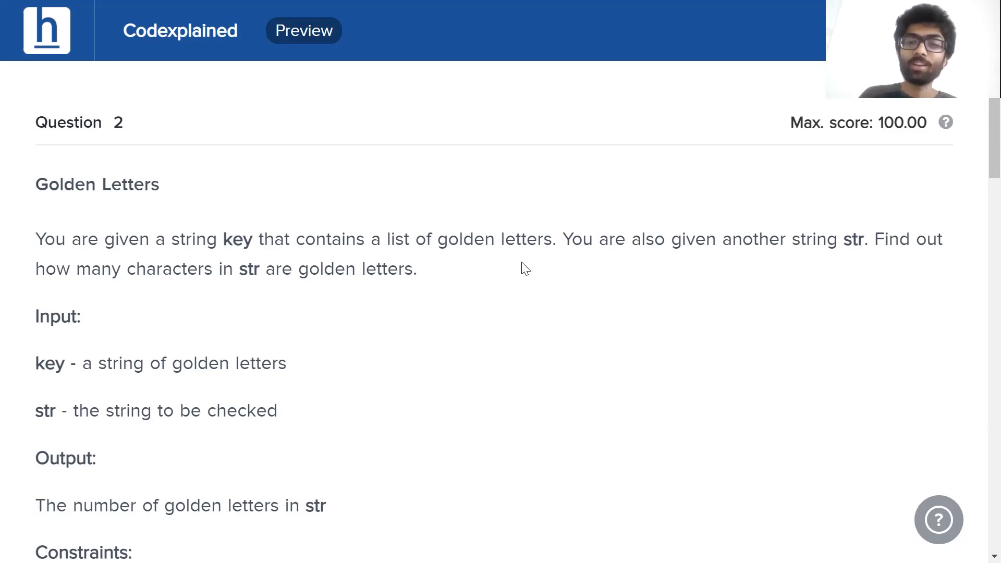
{"action": "mouse_move", "coordinate": [558, 267]}
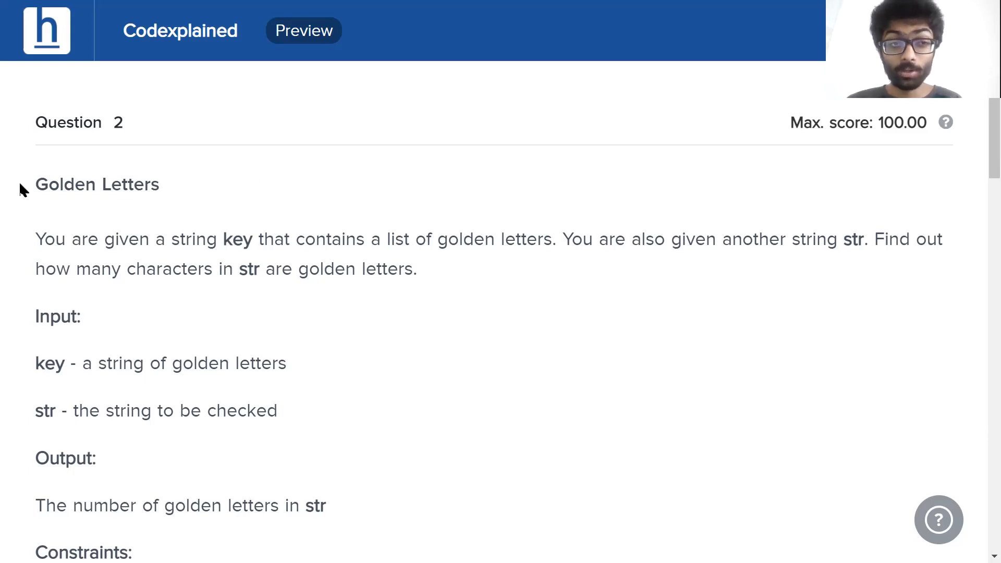
{"action": "mouse_move", "coordinate": [217, 257]}
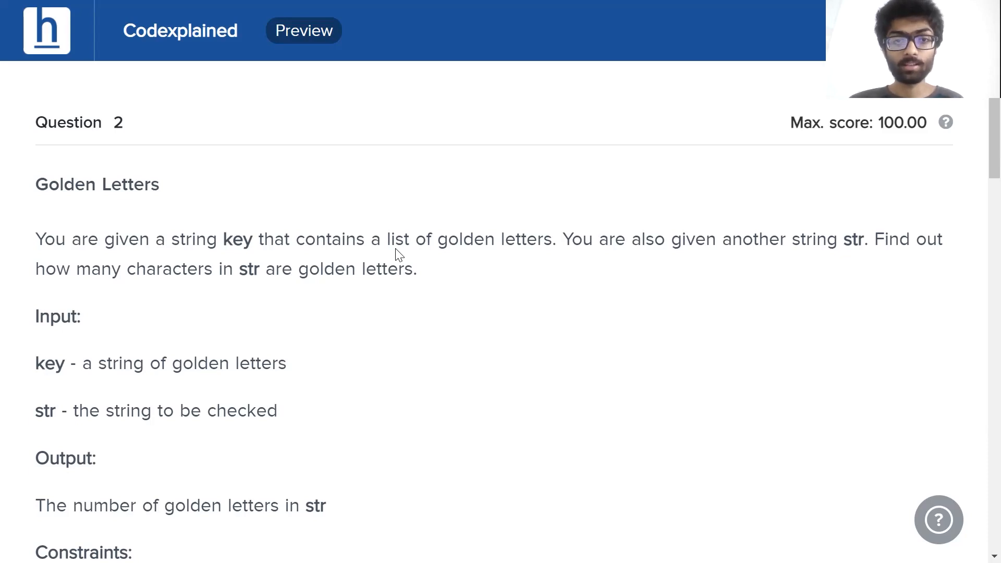
{"action": "mouse_move", "coordinate": [586, 247]}
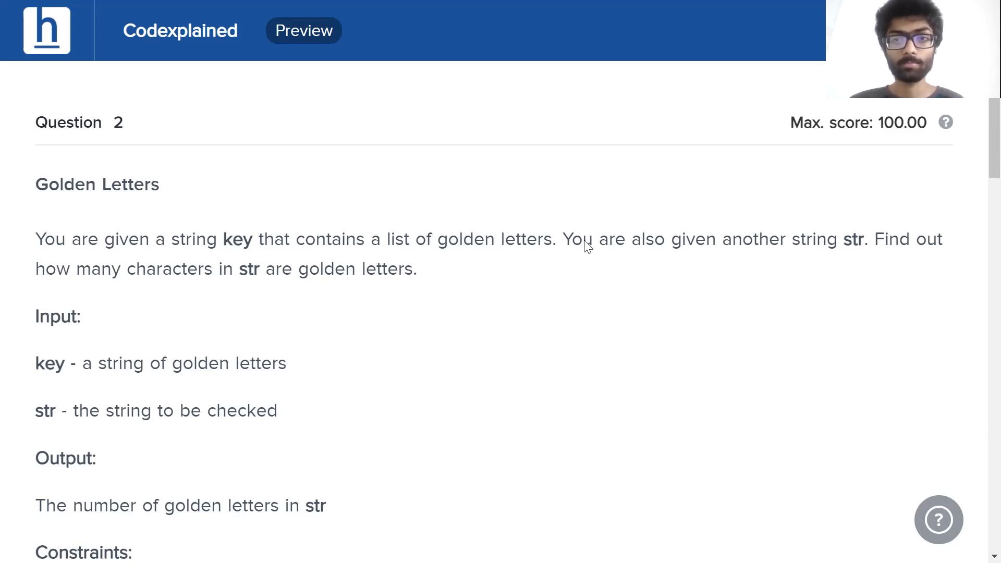
{"action": "mouse_move", "coordinate": [816, 250]}
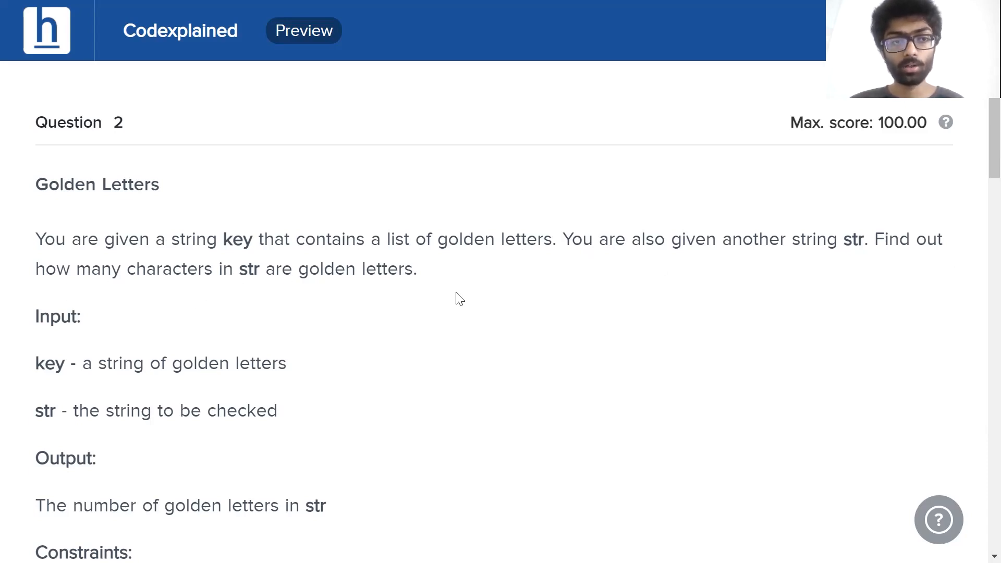
Step: Scroll the Golden Letters problem down to the constraints and first sample input and output
{"action": "scroll", "scroll_direction": "down", "scroll_amount": 3}
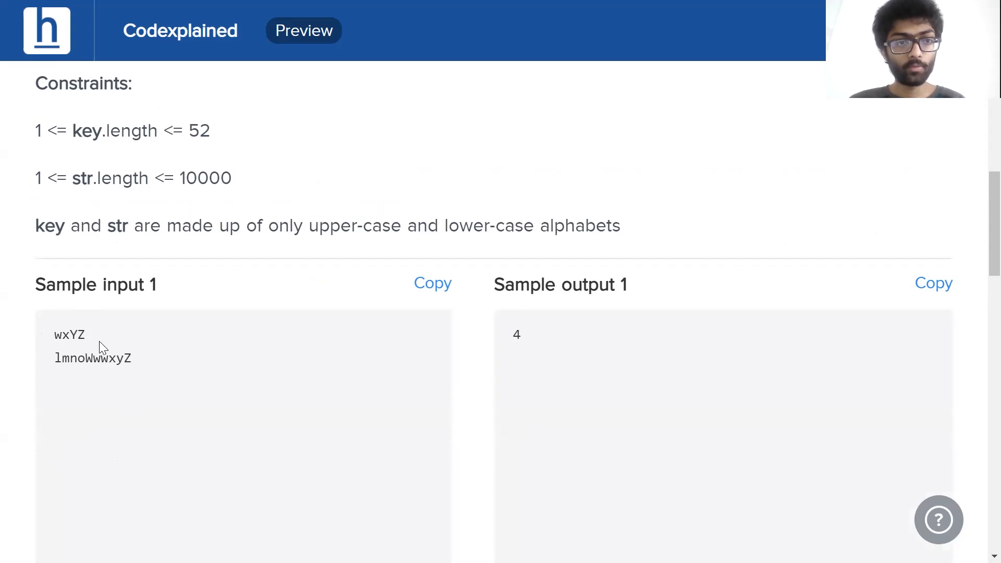
{"action": "mouse_move", "coordinate": [85, 353]}
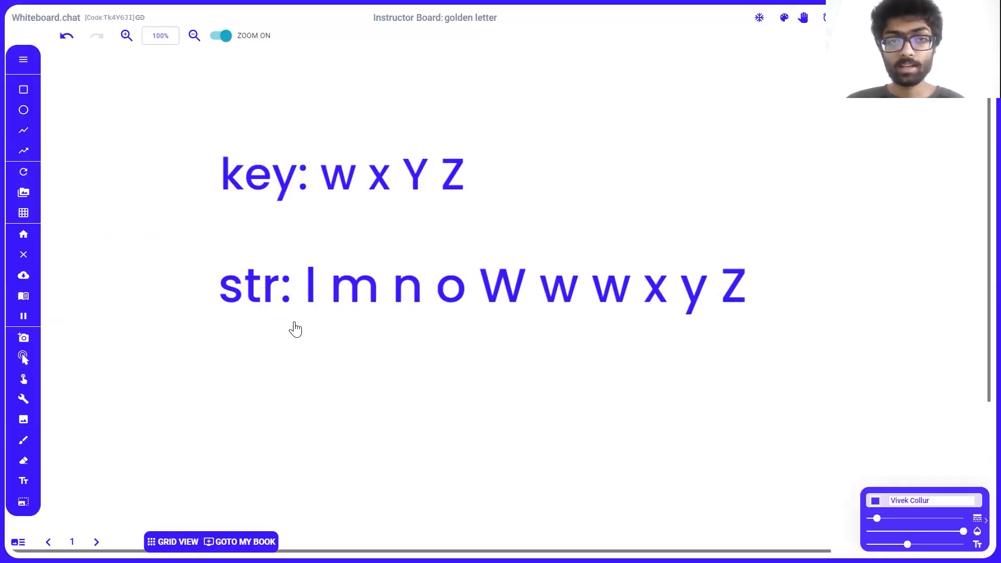
{"action": "mouse_move", "coordinate": [313, 268]}
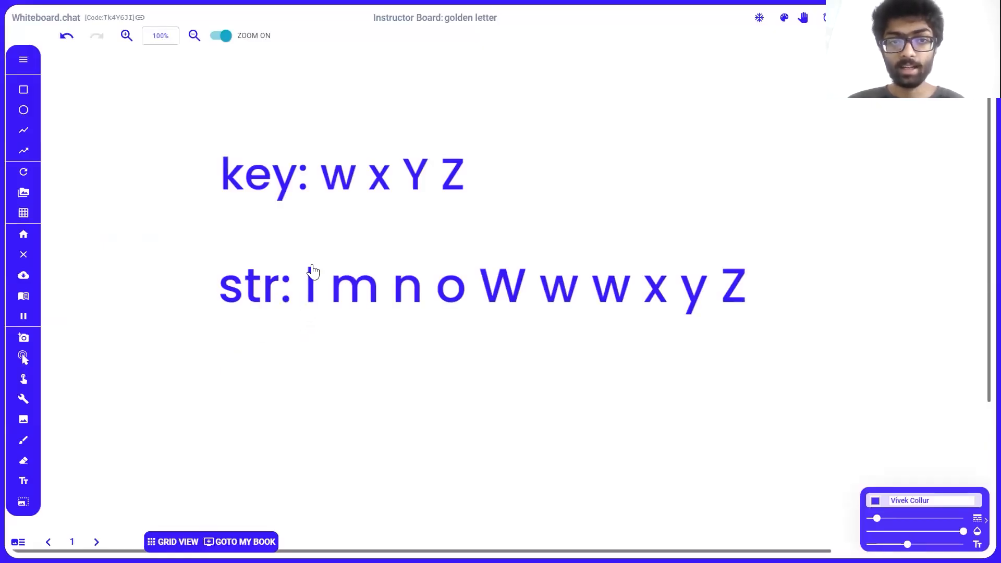
{"action": "mouse_move", "coordinate": [351, 332]}
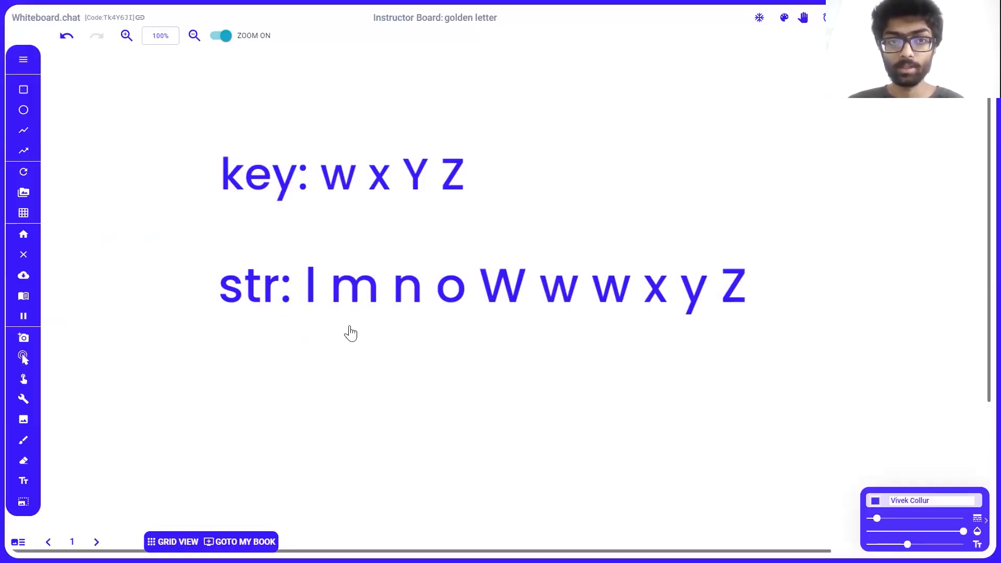
{"action": "mouse_move", "coordinate": [316, 275]}
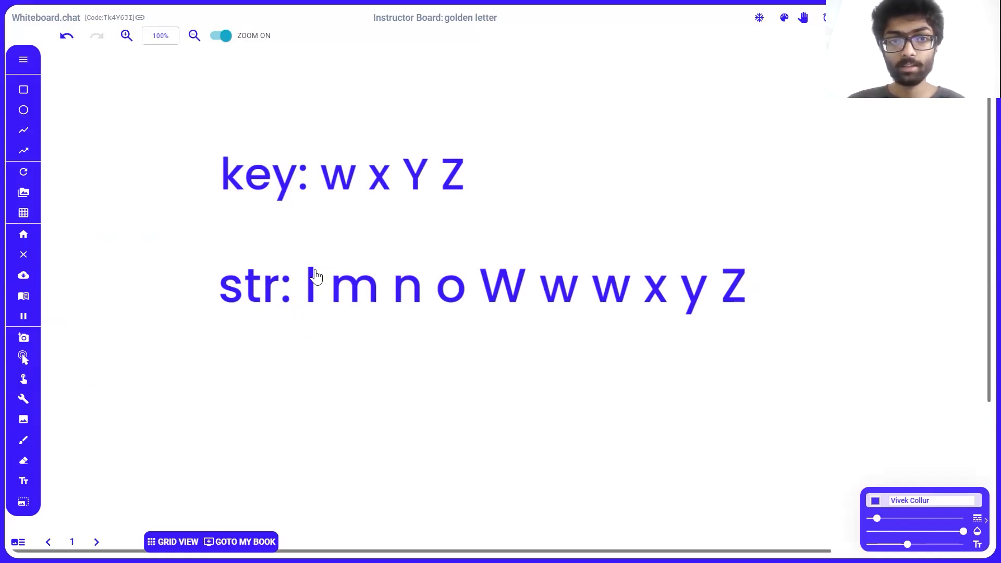
{"action": "mouse_move", "coordinate": [332, 303]}
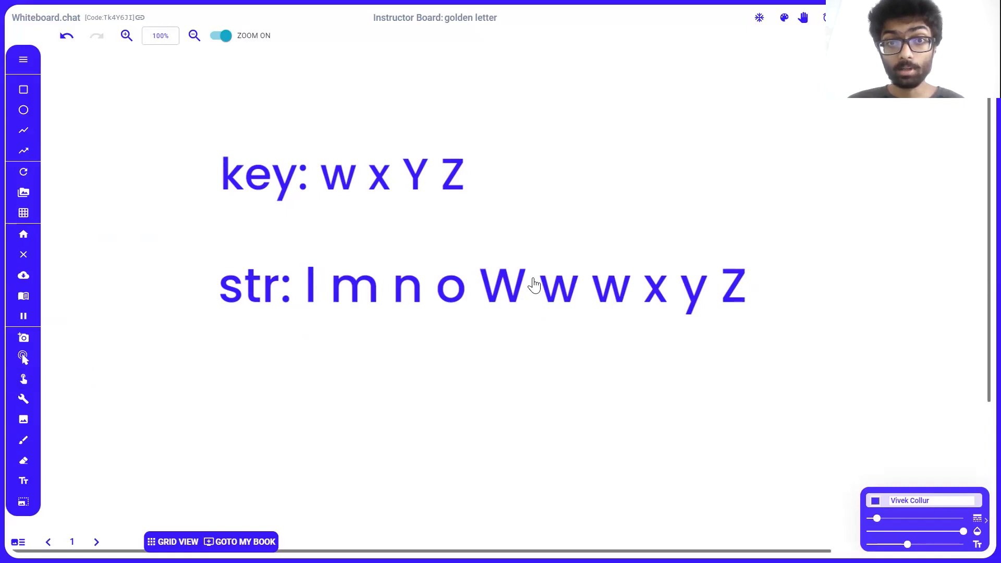
{"action": "mouse_move", "coordinate": [347, 156]}
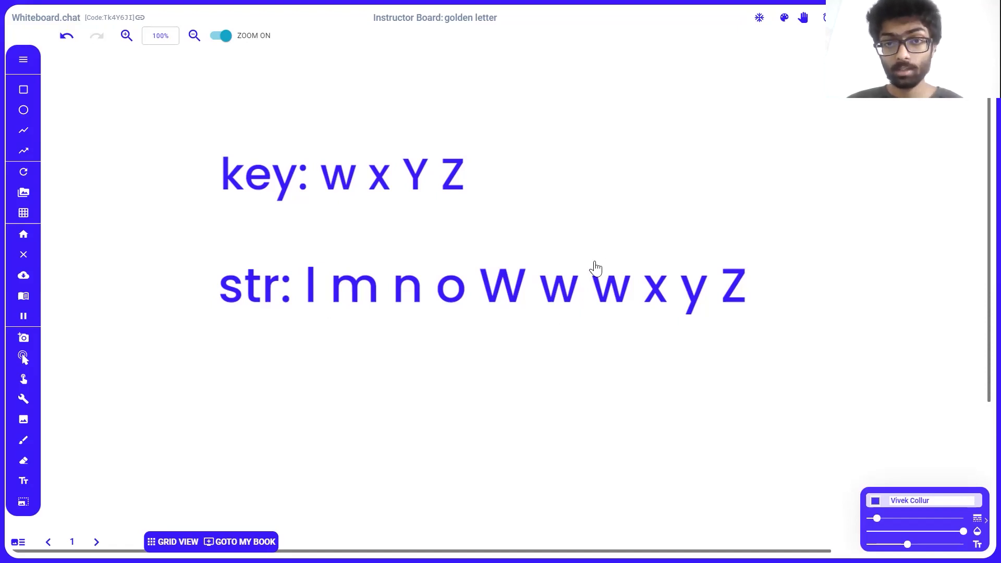
{"action": "mouse_move", "coordinate": [734, 339]}
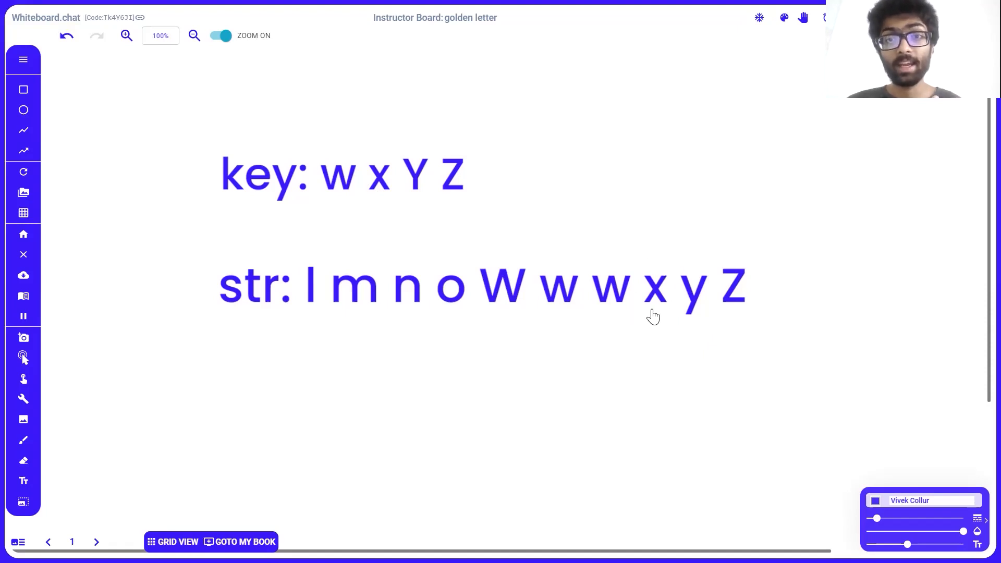
{"action": "mouse_move", "coordinate": [336, 196]}
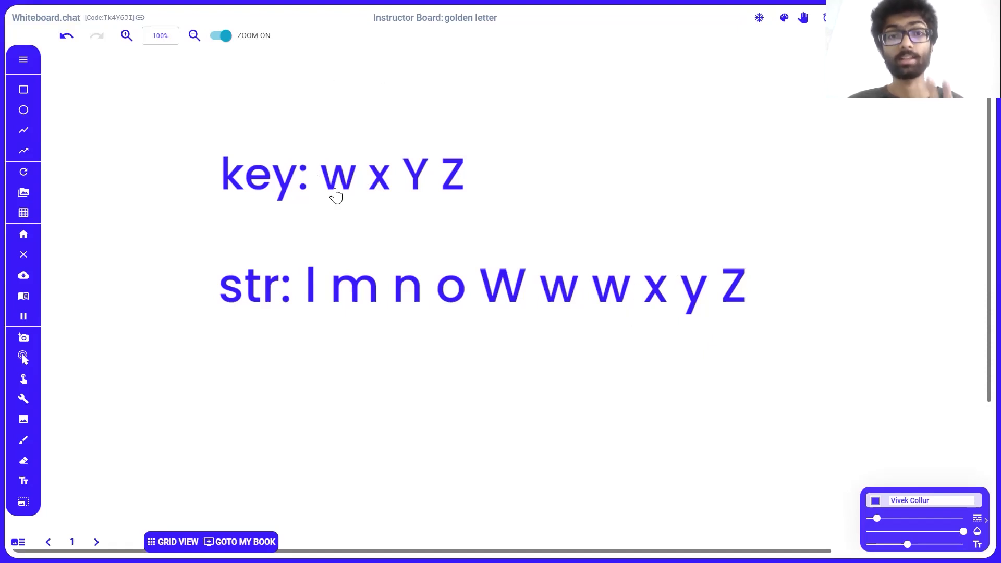
{"action": "mouse_move", "coordinate": [431, 169]}
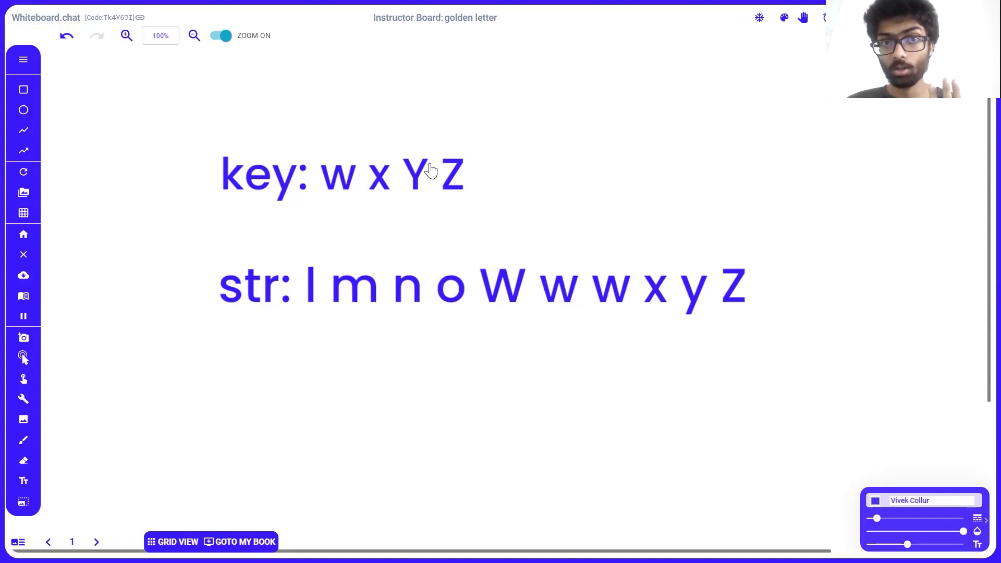
{"action": "mouse_move", "coordinate": [447, 177]}
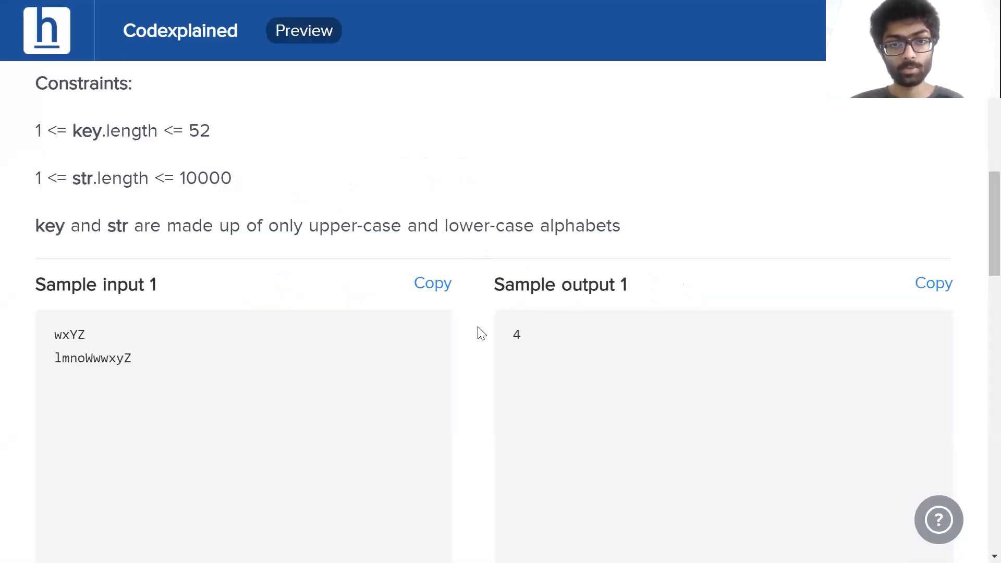
{"action": "mouse_move", "coordinate": [522, 325]}
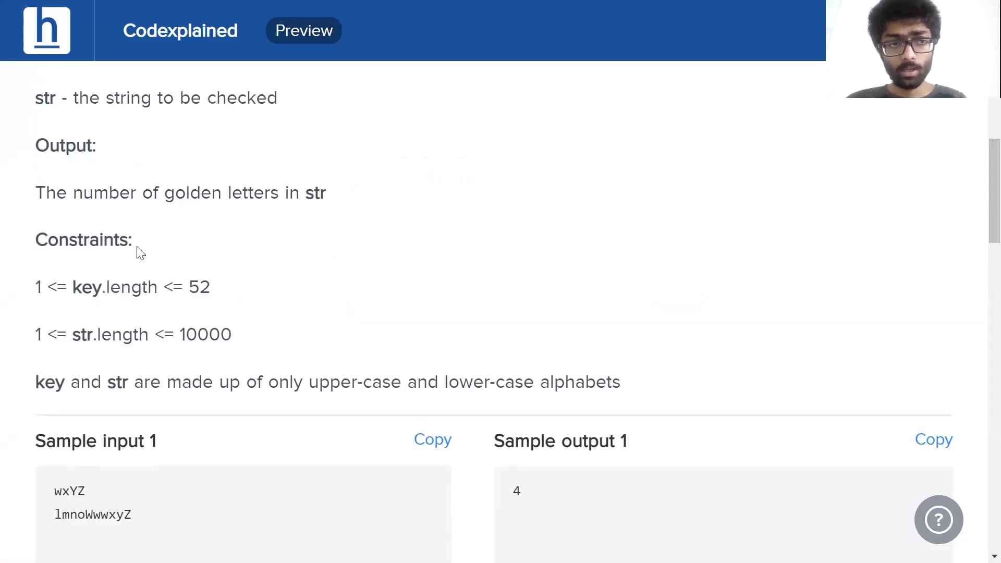
{"action": "mouse_move", "coordinate": [249, 268]}
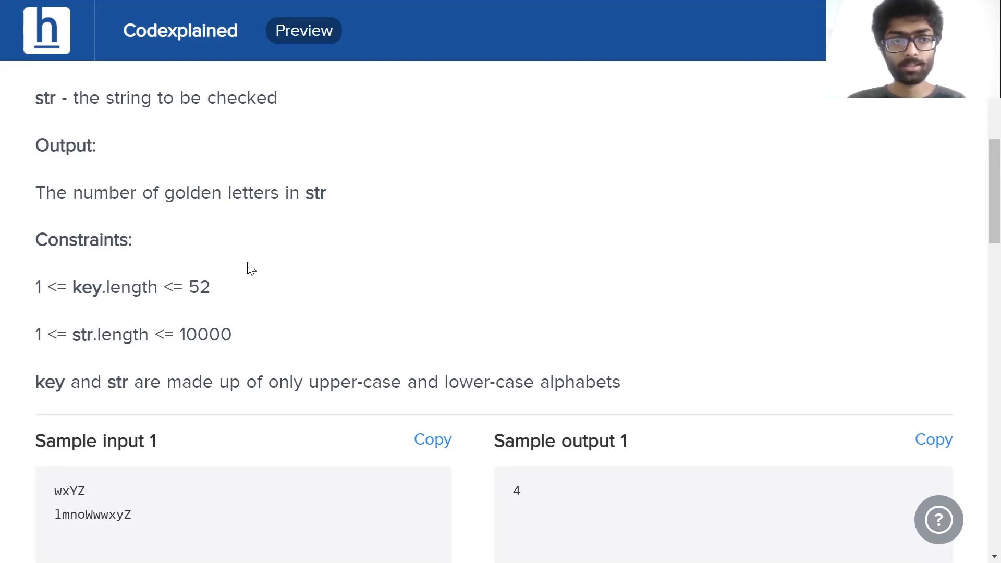
{"action": "mouse_move", "coordinate": [95, 348]}
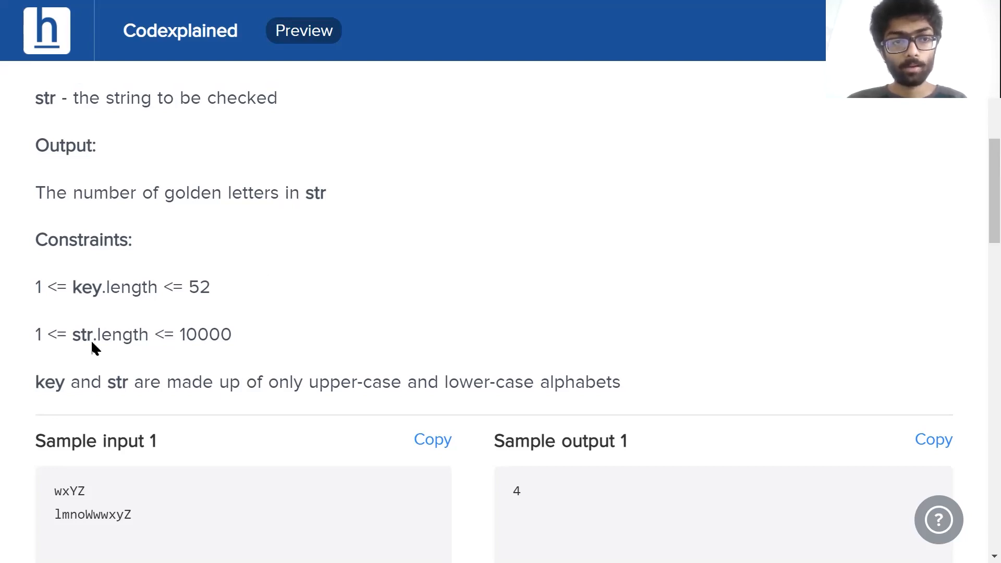
{"action": "mouse_move", "coordinate": [185, 307]}
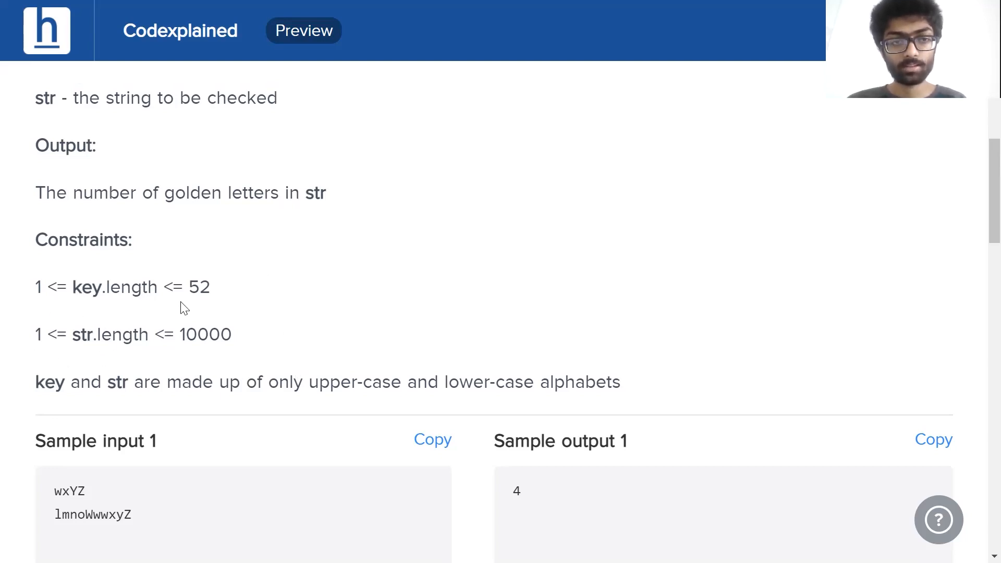
{"action": "mouse_move", "coordinate": [319, 405]}
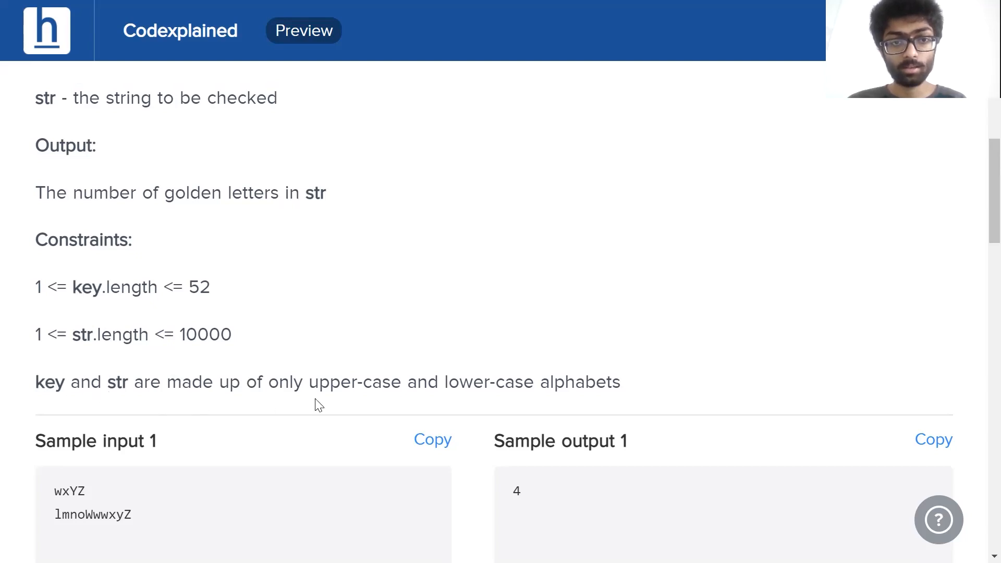
{"action": "mouse_move", "coordinate": [582, 387]}
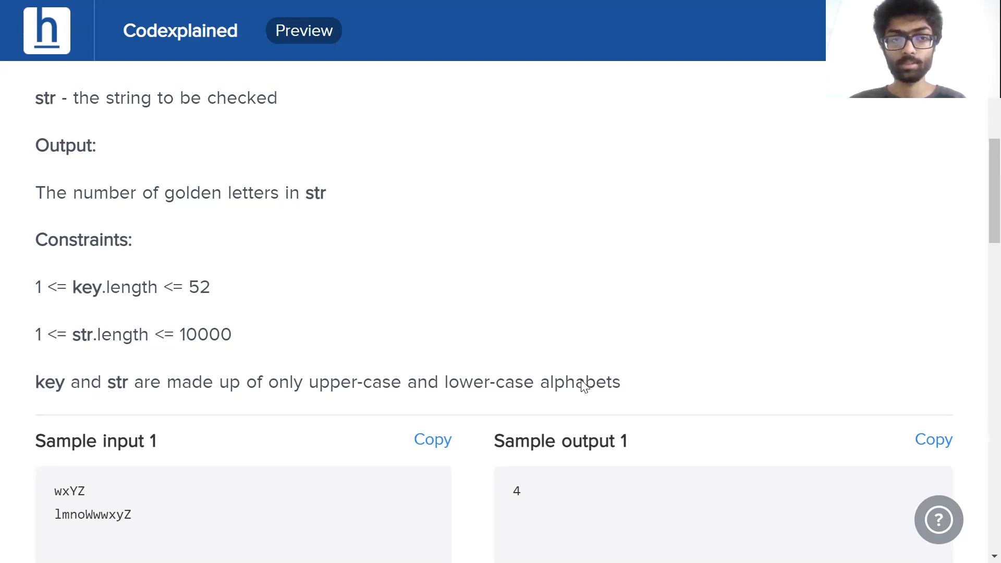
{"action": "mouse_move", "coordinate": [123, 328]}
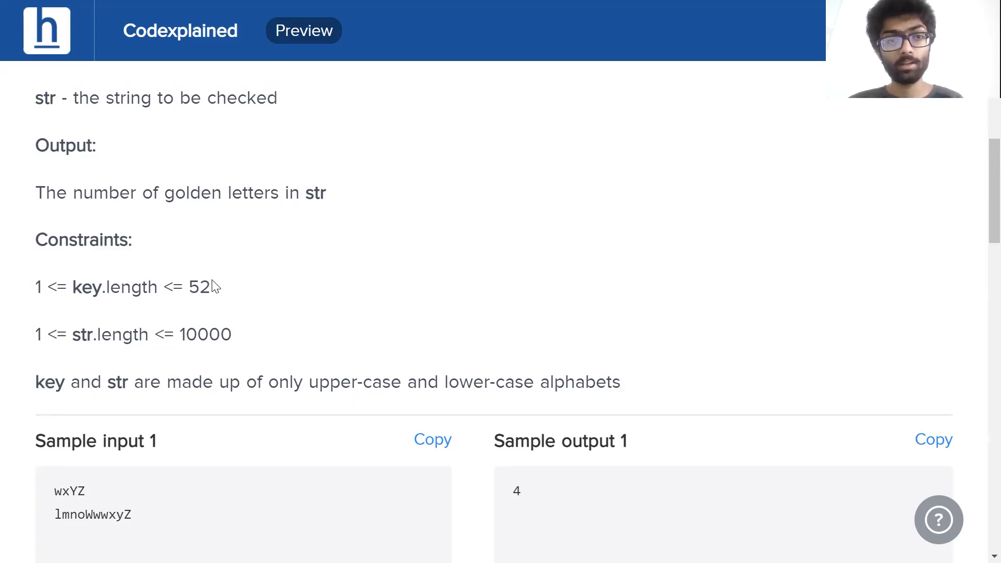
{"action": "mouse_move", "coordinate": [144, 307]}
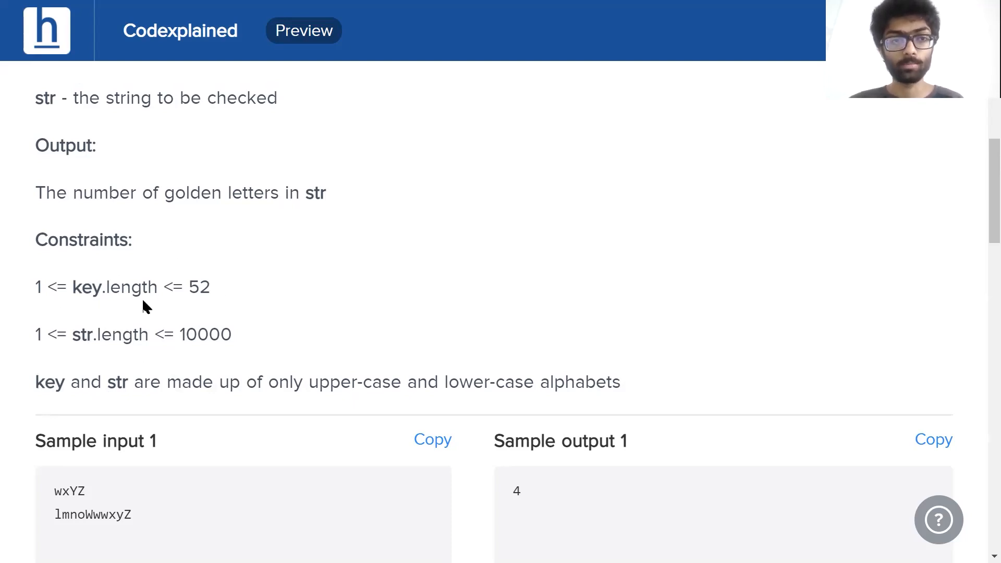
Step: Scroll the Golden Letters page back up to the Input and Output descriptions
{"action": "scroll", "scroll_direction": "up", "scroll_amount": 3}
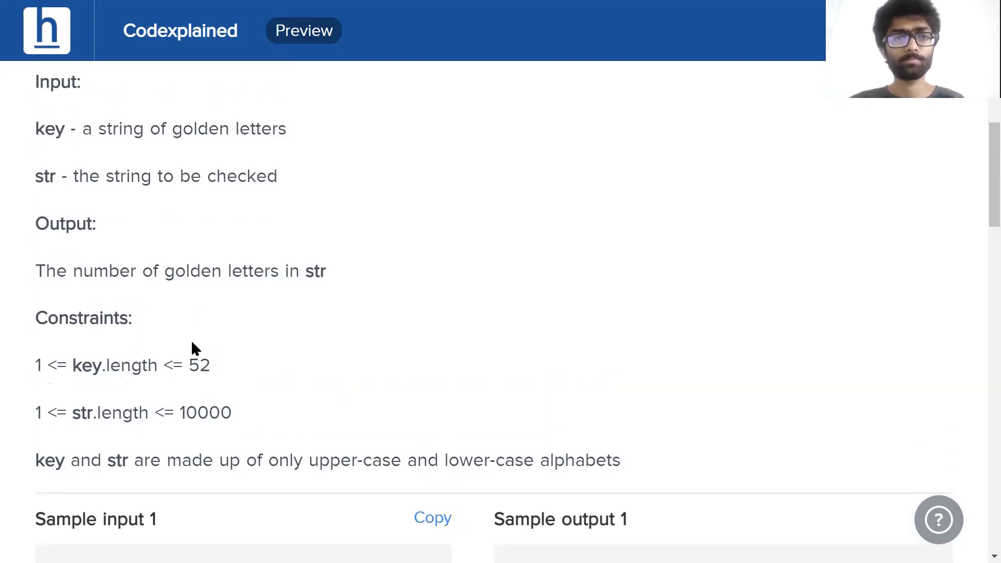
{"action": "scroll", "scroll_direction": "up", "scroll_amount": 3}
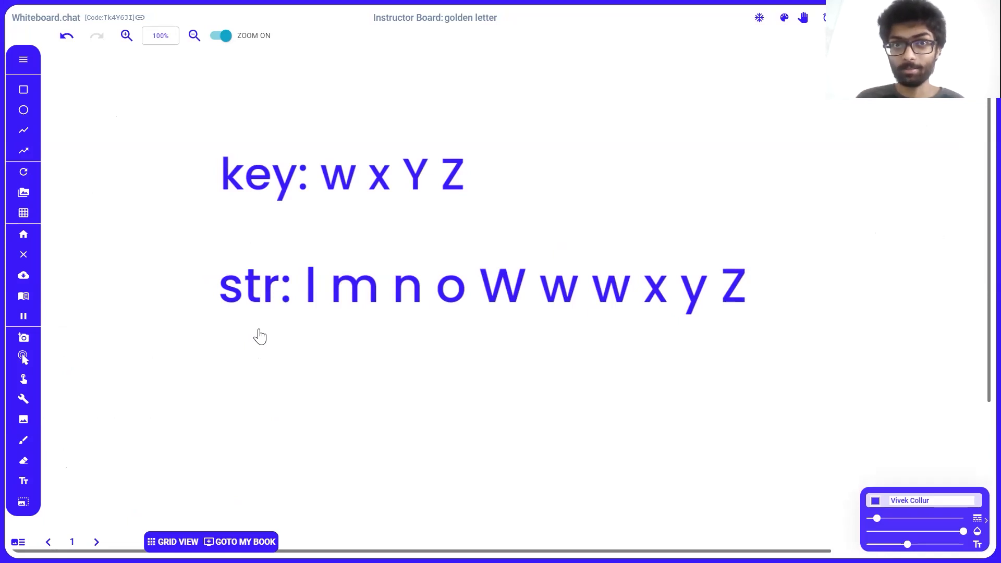
{"action": "mouse_move", "coordinate": [301, 278]}
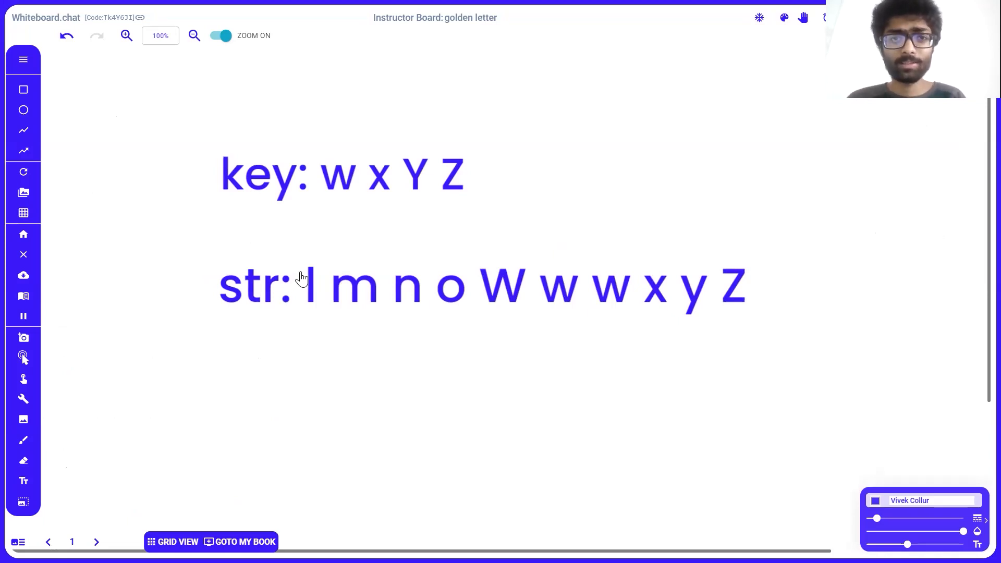
{"action": "mouse_move", "coordinate": [319, 256]}
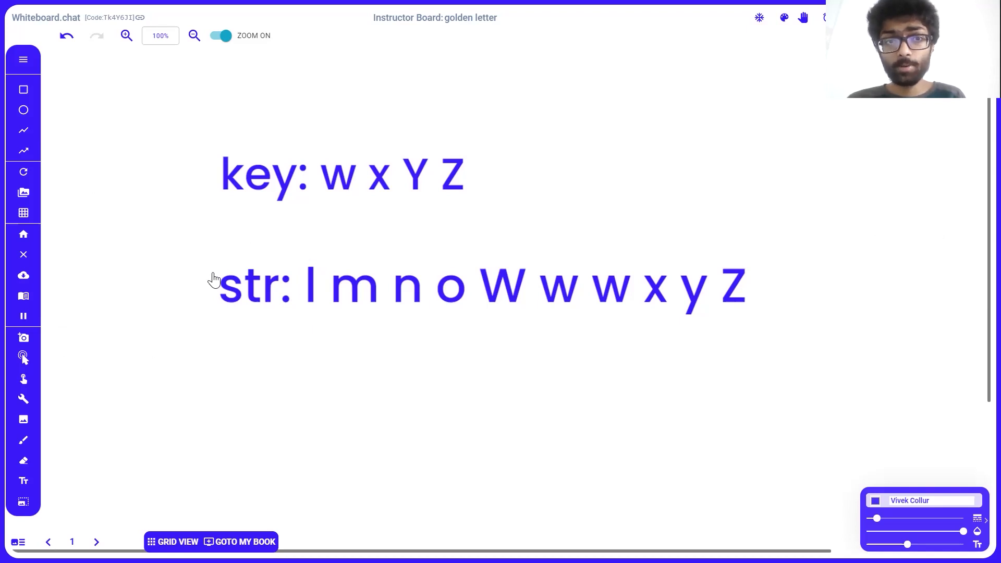
{"action": "mouse_move", "coordinate": [537, 308]}
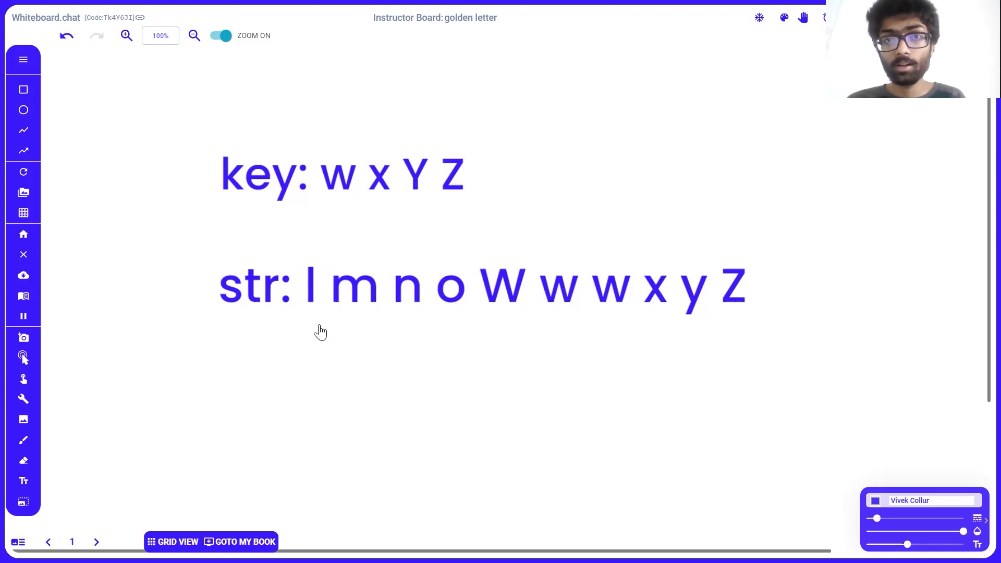
{"action": "mouse_move", "coordinate": [312, 162]}
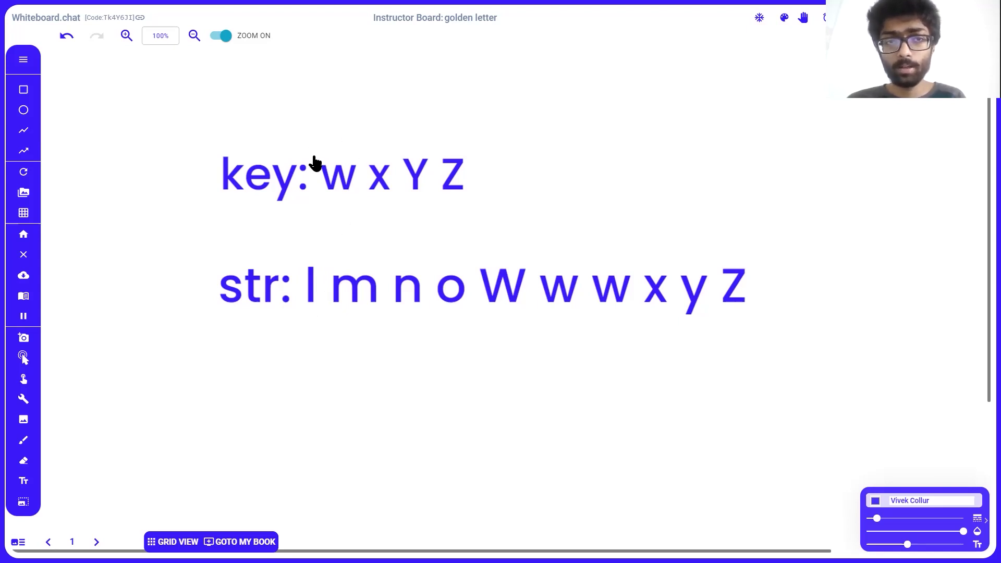
{"action": "mouse_move", "coordinate": [477, 180]}
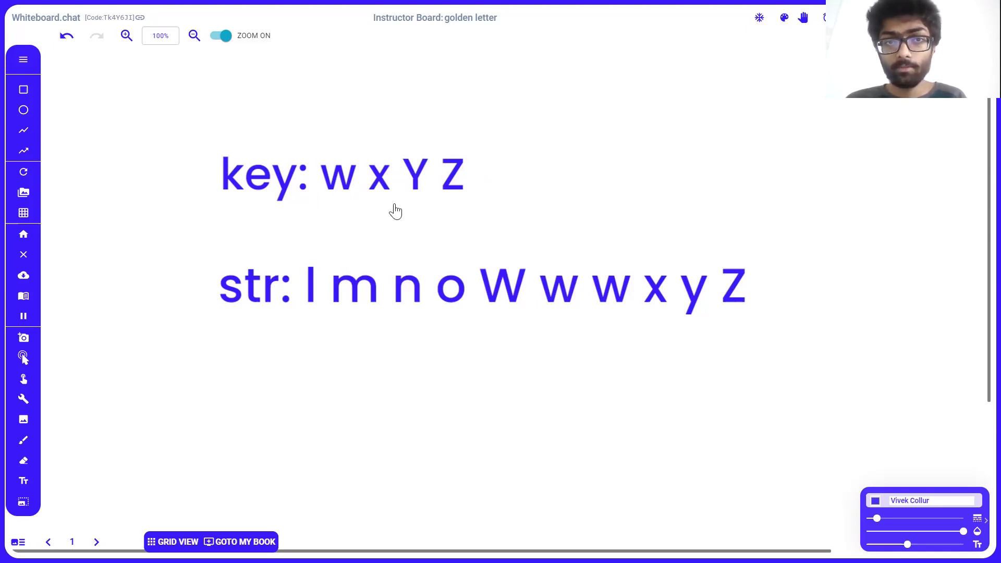
{"action": "mouse_move", "coordinate": [430, 169]}
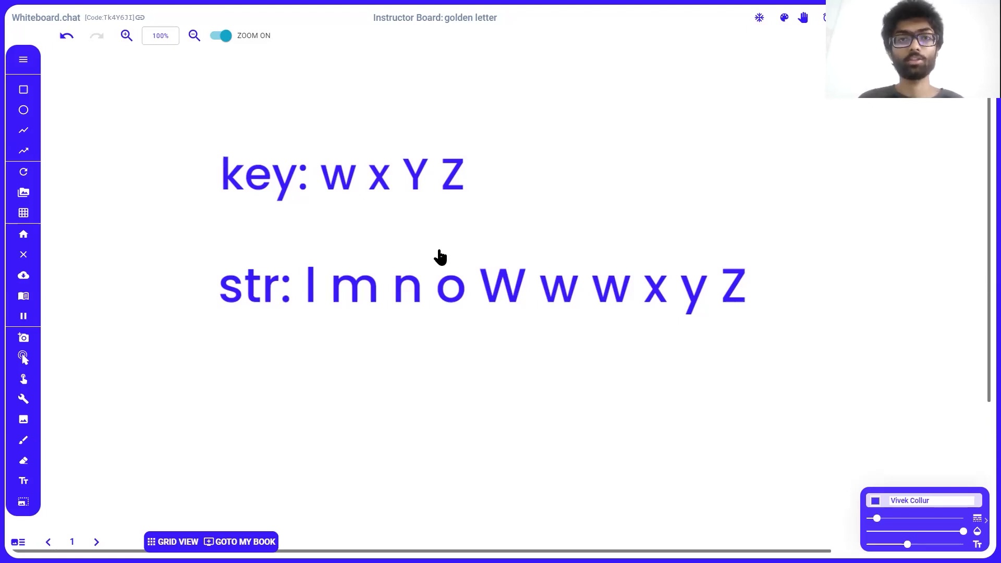
Step: Advance the board to page 2, showing the HashSet of w, x, Y with result=0
{"action": "left_click", "coordinate": [96, 542]}
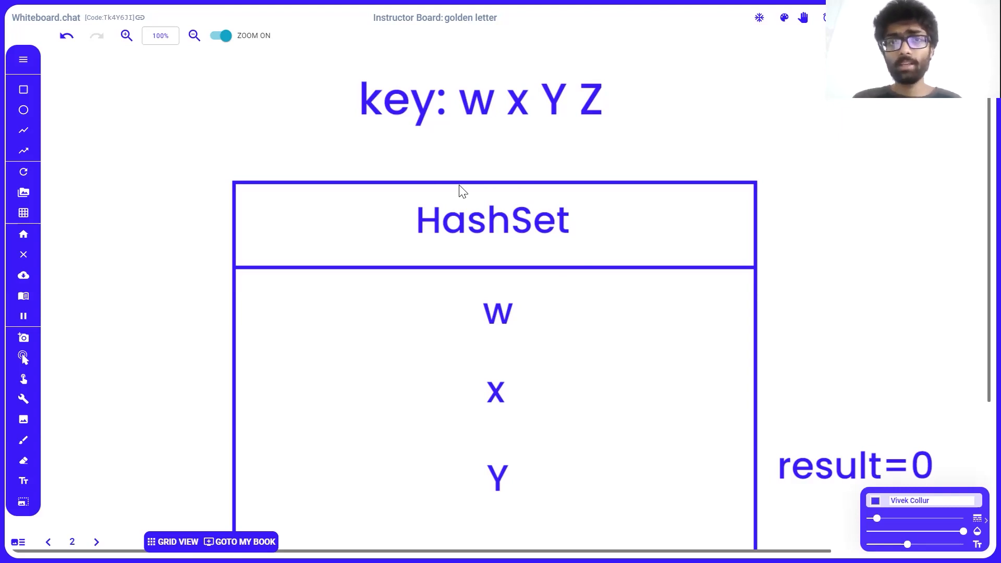
{"action": "mouse_move", "coordinate": [671, 32]}
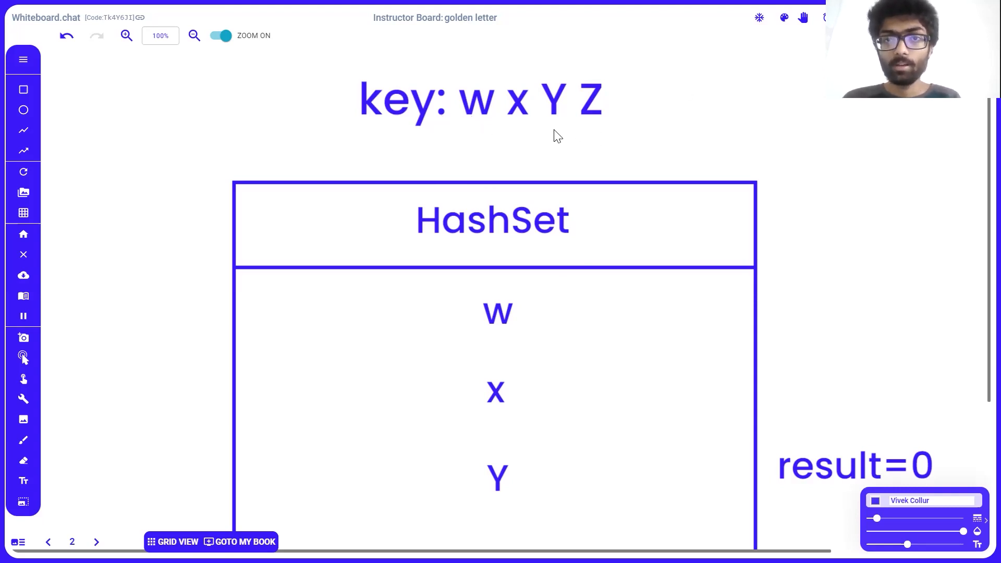
{"action": "mouse_move", "coordinate": [499, 104]}
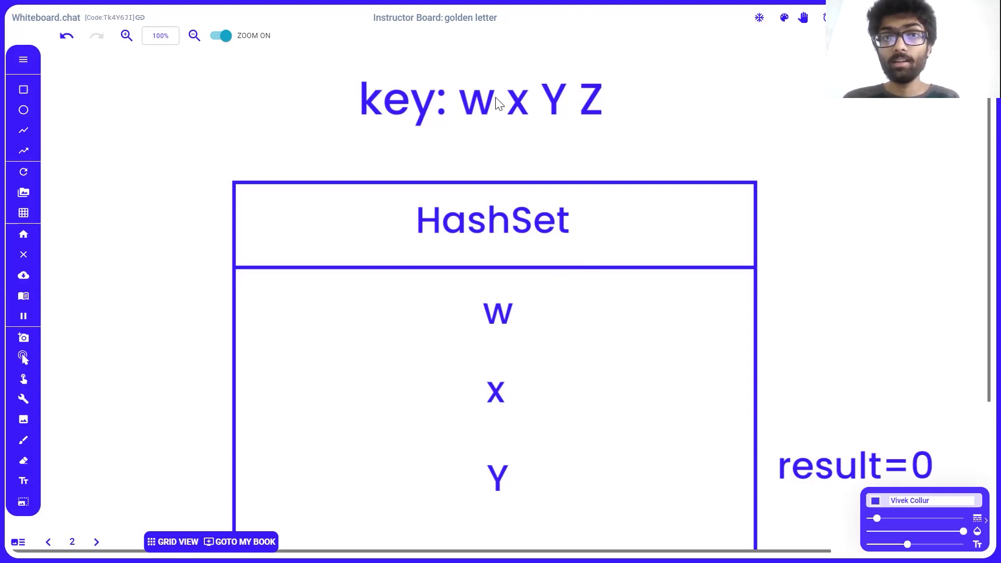
{"action": "mouse_move", "coordinate": [524, 77]}
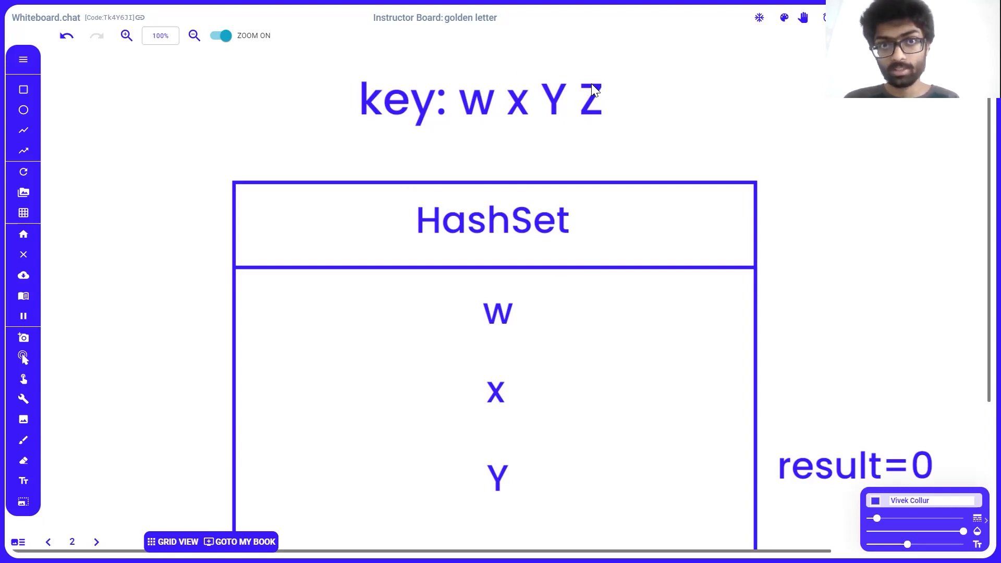
{"action": "mouse_move", "coordinate": [580, 83]}
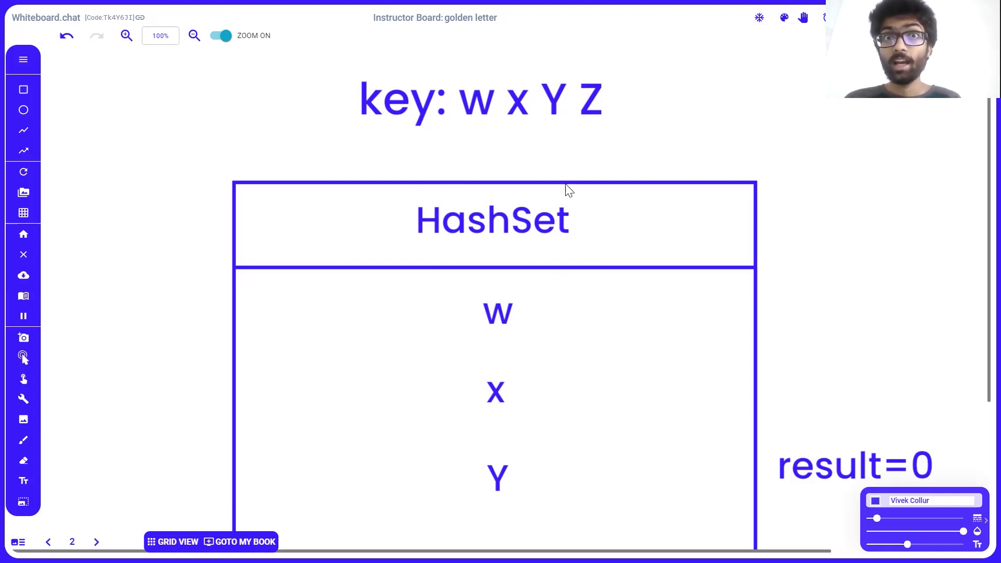
{"action": "mouse_move", "coordinate": [517, 195]}
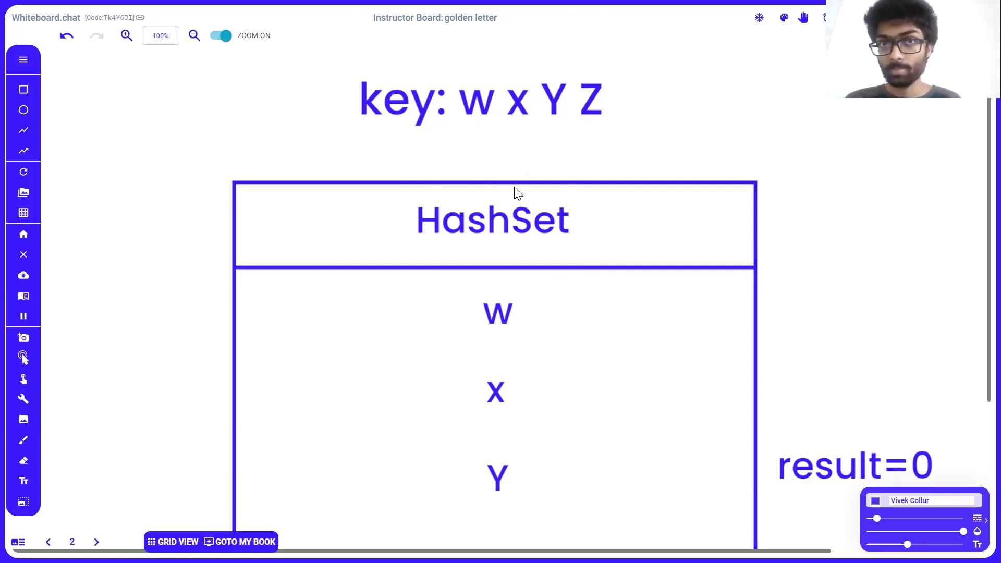
{"action": "mouse_move", "coordinate": [504, 195]}
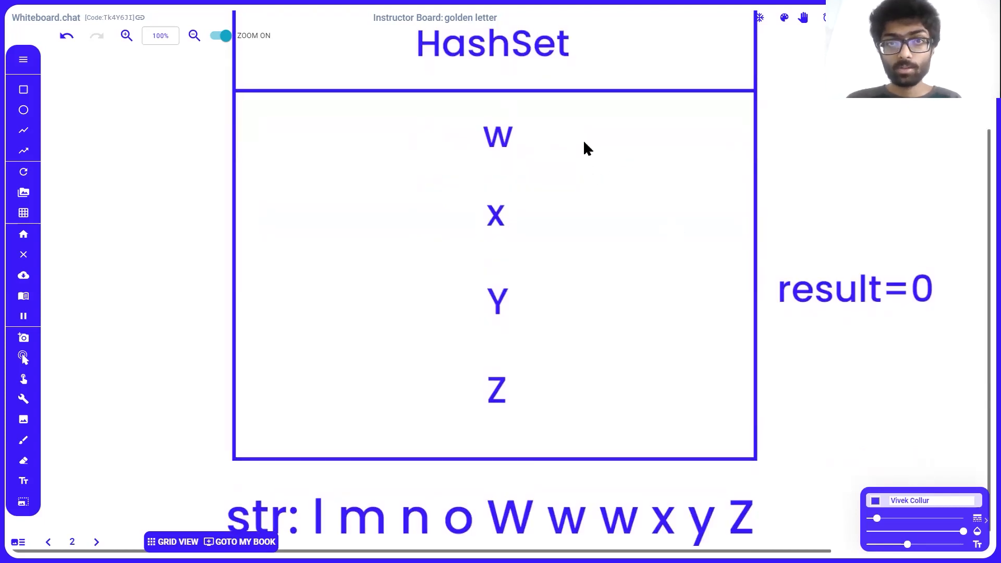
{"action": "mouse_move", "coordinate": [538, 159]}
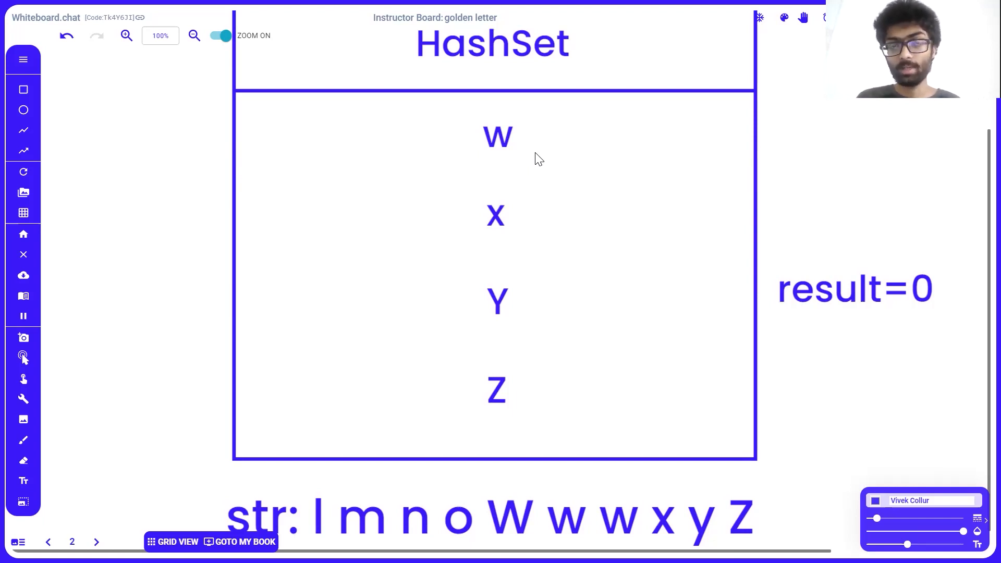
{"action": "mouse_move", "coordinate": [345, 511]}
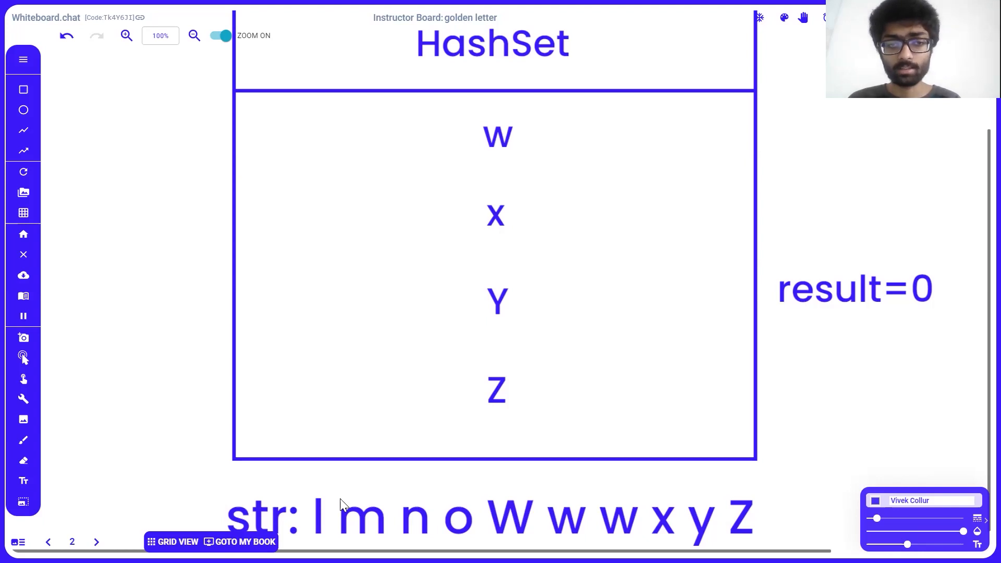
{"action": "mouse_move", "coordinate": [305, 536]}
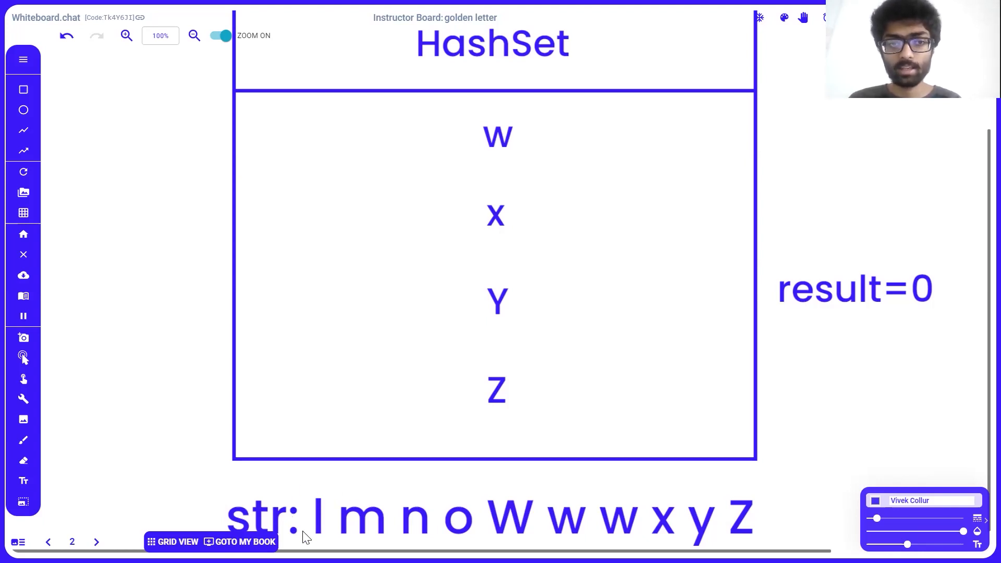
{"action": "mouse_move", "coordinate": [563, 202]}
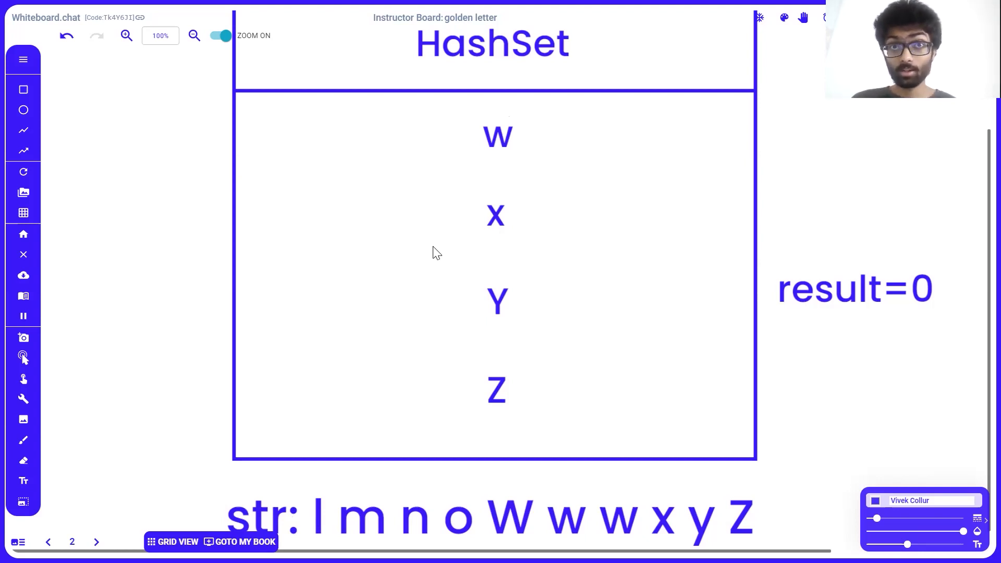
{"action": "mouse_move", "coordinate": [375, 281]}
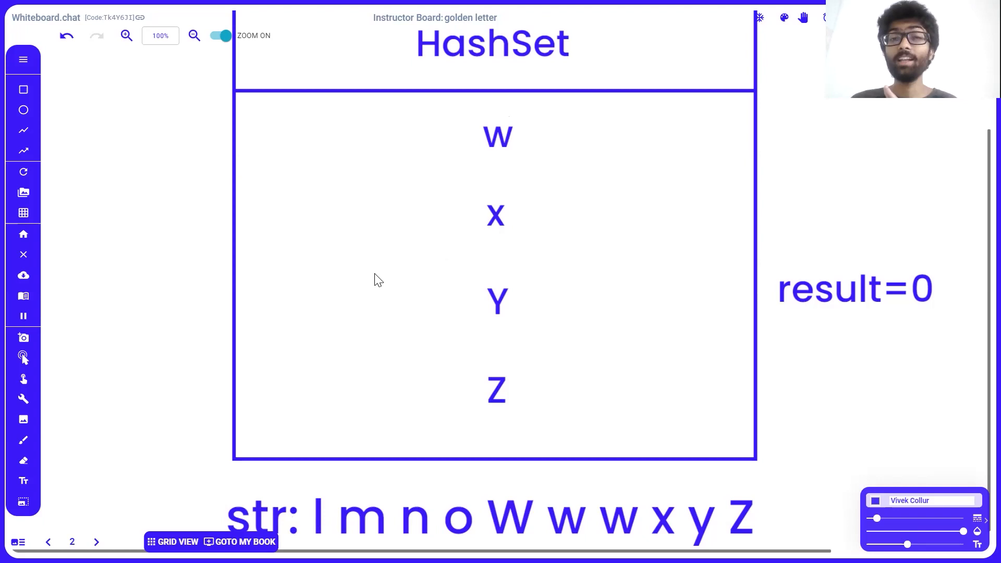
{"action": "mouse_move", "coordinate": [574, 102]}
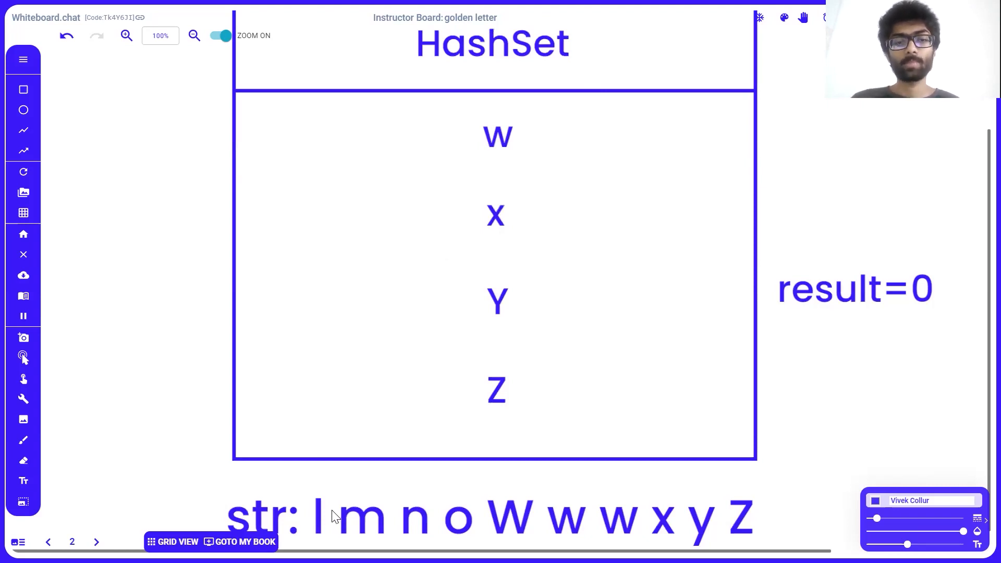
{"action": "mouse_move", "coordinate": [303, 504]}
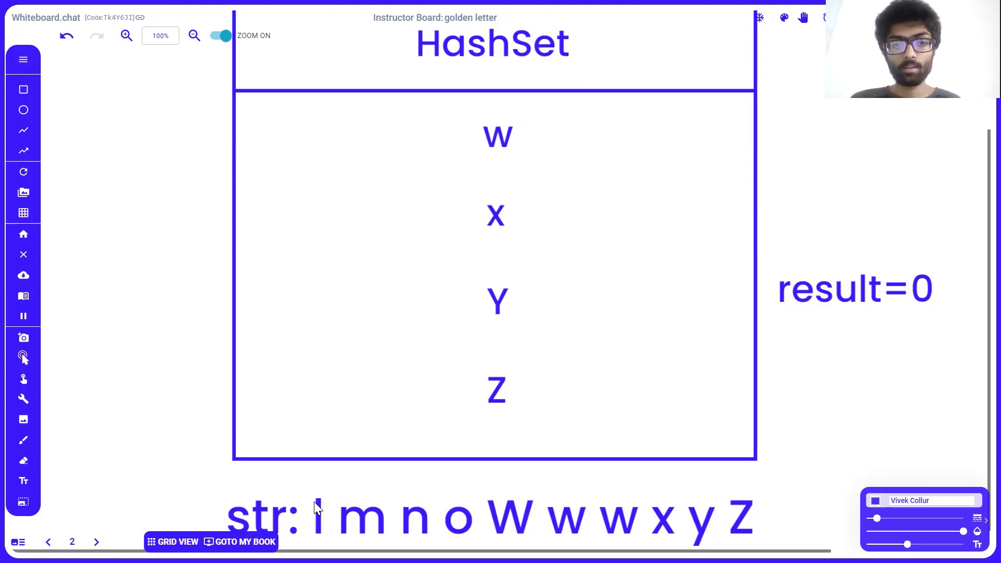
{"action": "mouse_move", "coordinate": [603, 198]}
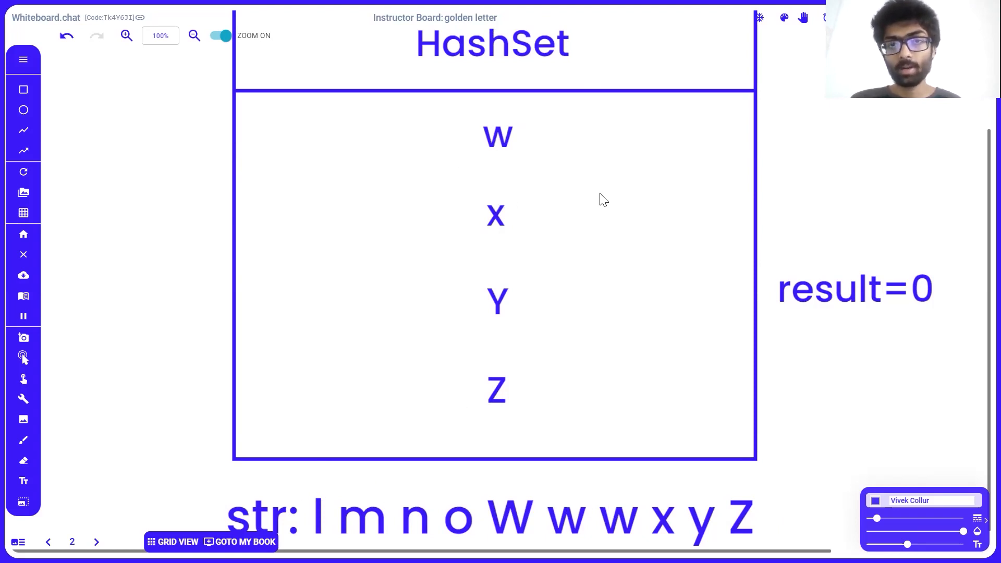
{"action": "mouse_move", "coordinate": [918, 322]}
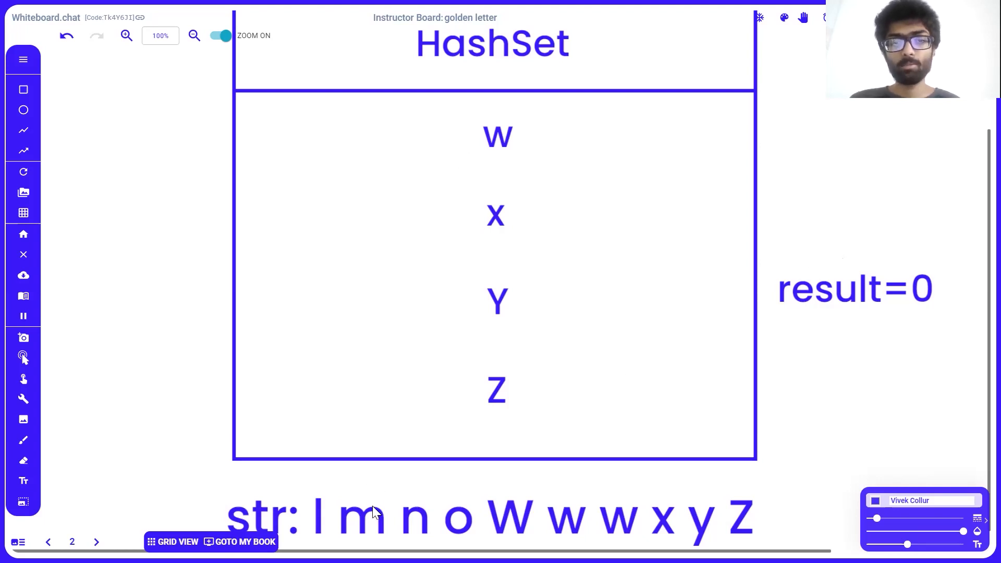
{"action": "mouse_move", "coordinate": [533, 523]}
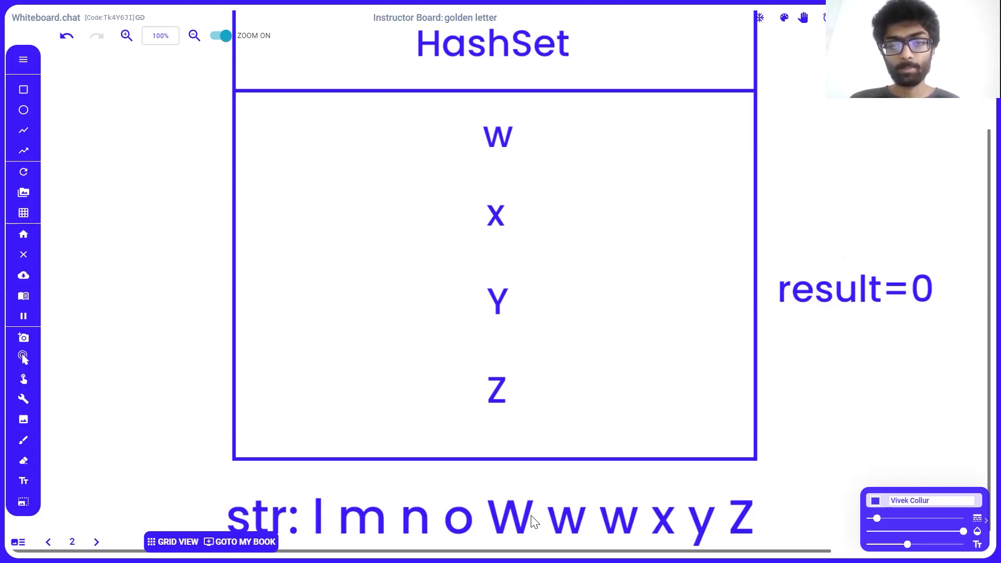
{"action": "mouse_move", "coordinate": [148, 336]}
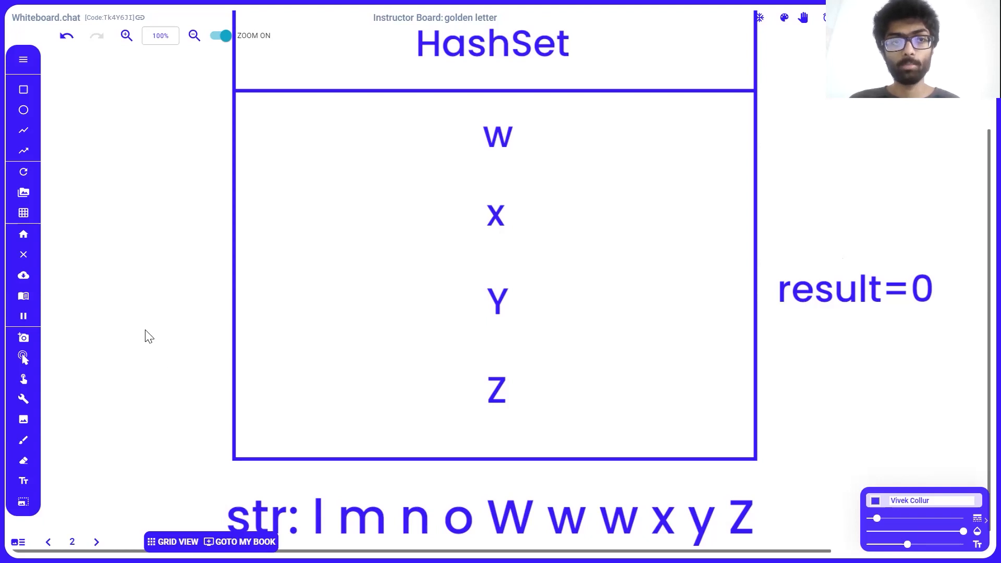
Step: Draw an arrow pointing into the HashSet at its first letter w
{"action": "left_click_drag", "start_coordinate": [100, 140], "coordinate": [191, 139]}
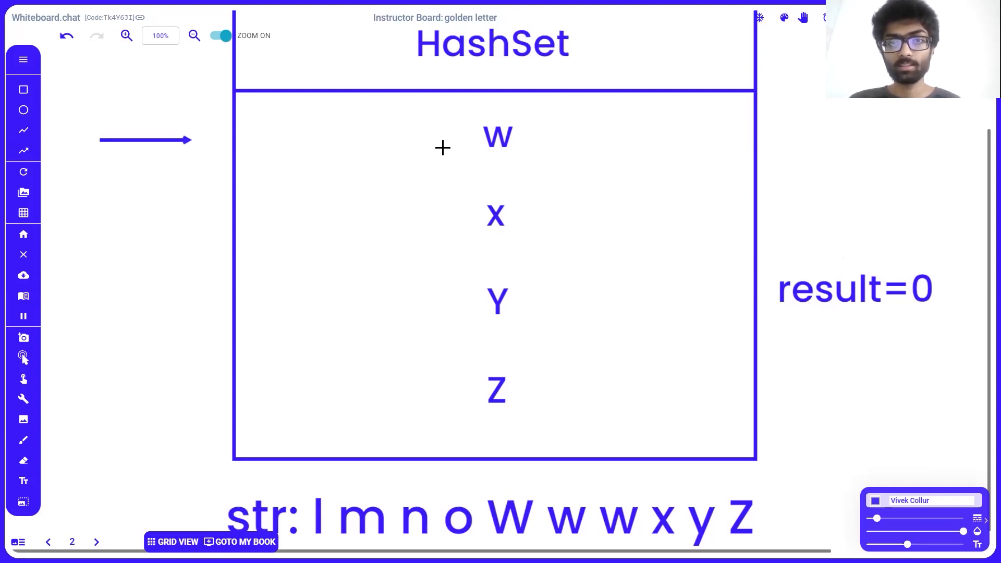
{"action": "mouse_move", "coordinate": [309, 279]}
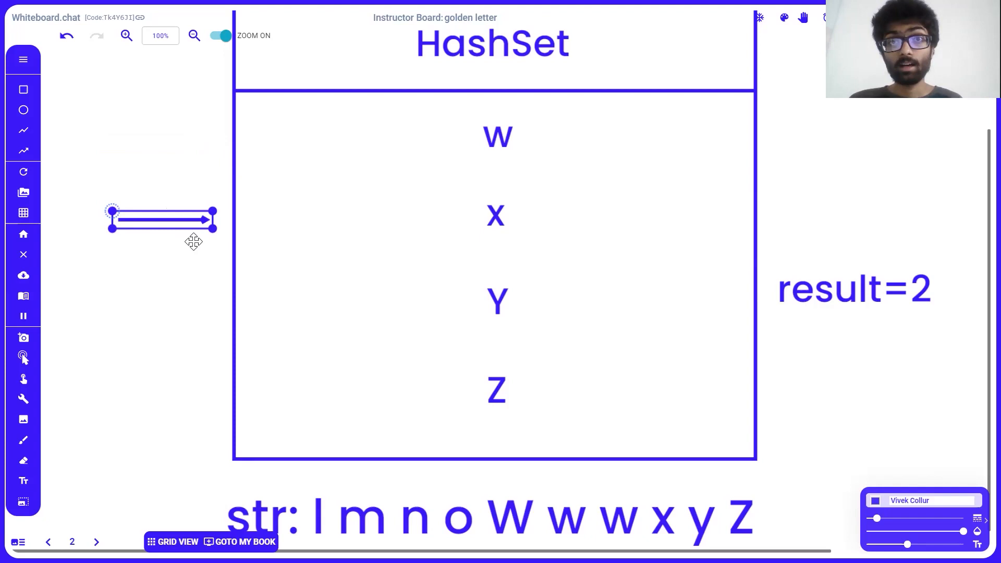
{"action": "mouse_move", "coordinate": [166, 258]}
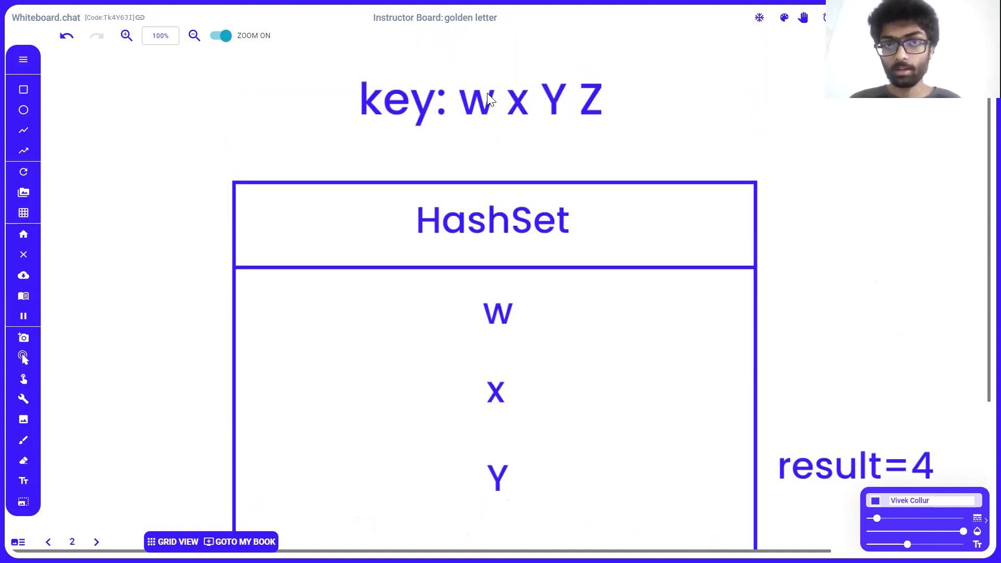
Step: Scroll the board while moving the arrow to Z and updating result to 4
{"action": "scroll", "scroll_direction": "down", "scroll_amount": 3}
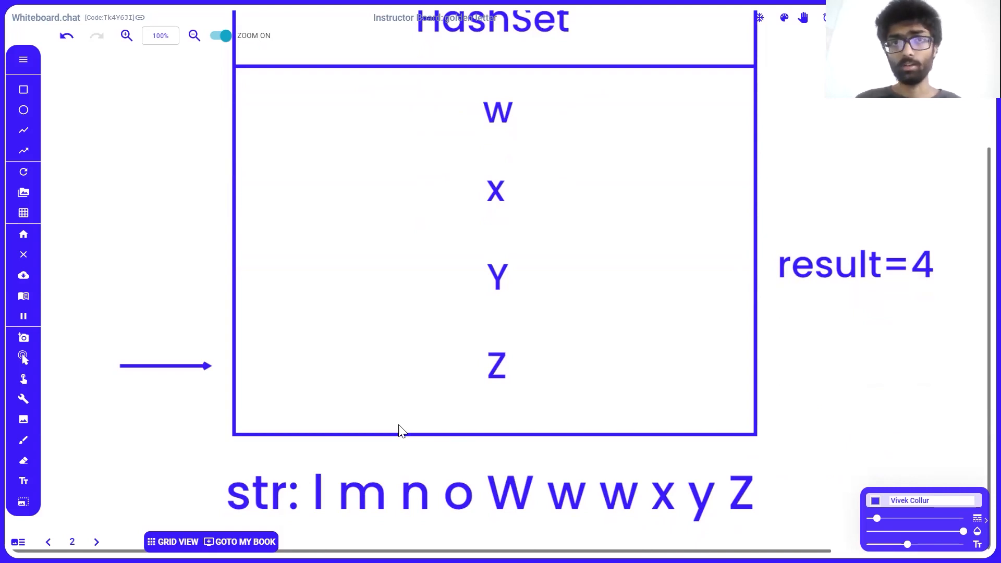
{"action": "mouse_move", "coordinate": [516, 398]}
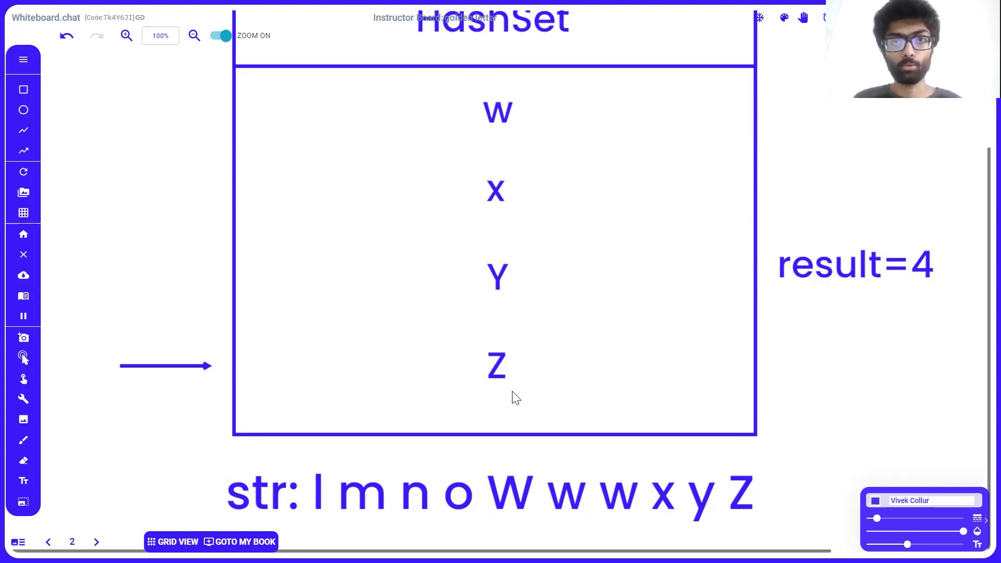
{"action": "mouse_move", "coordinate": [447, 249]}
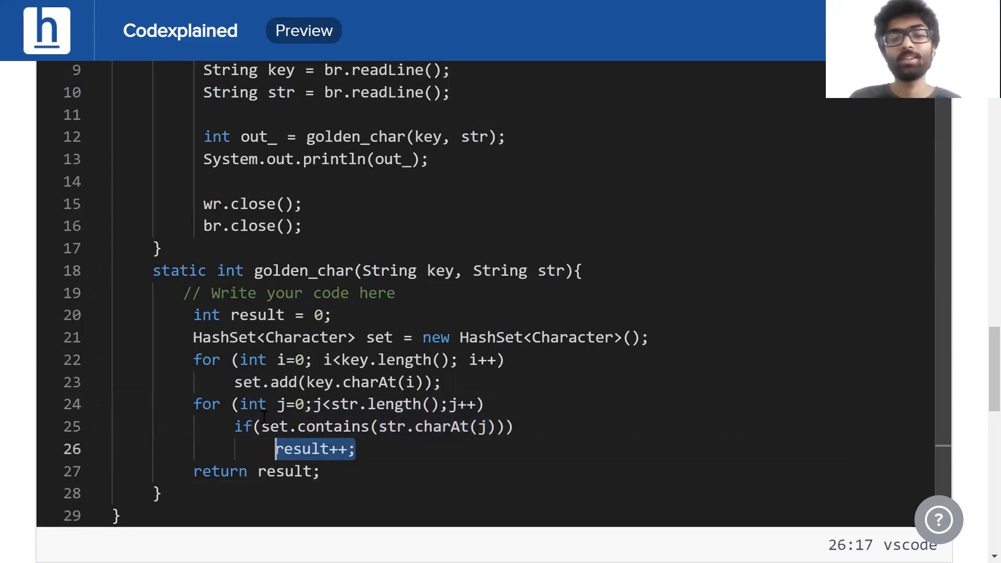
Step: Scroll through the HashSet golden_char code before running the wxYZ / lmnoWwwxyZ sample
{"action": "scroll", "scroll_direction": "down", "scroll_amount": 3}
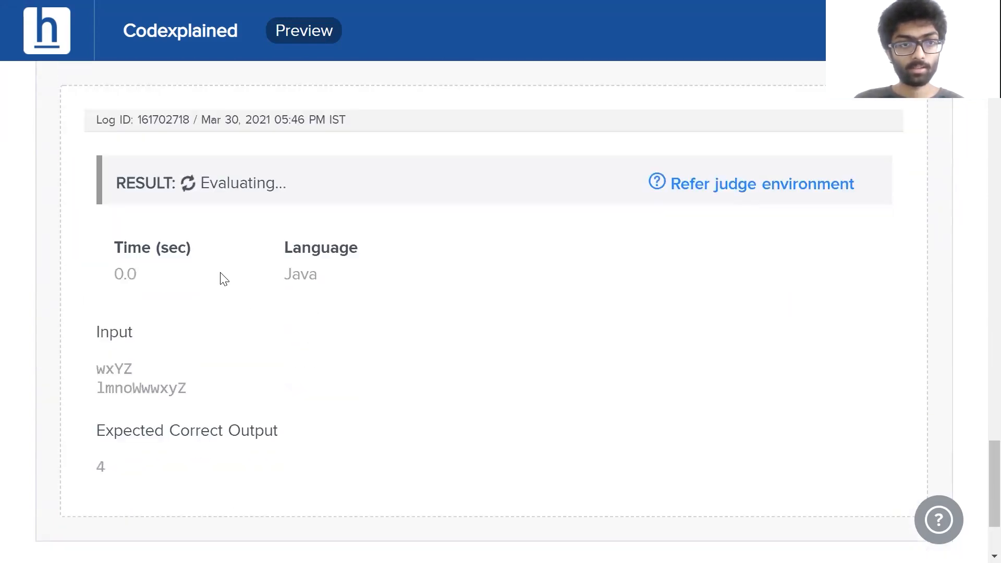
{"action": "mouse_move", "coordinate": [265, 297]}
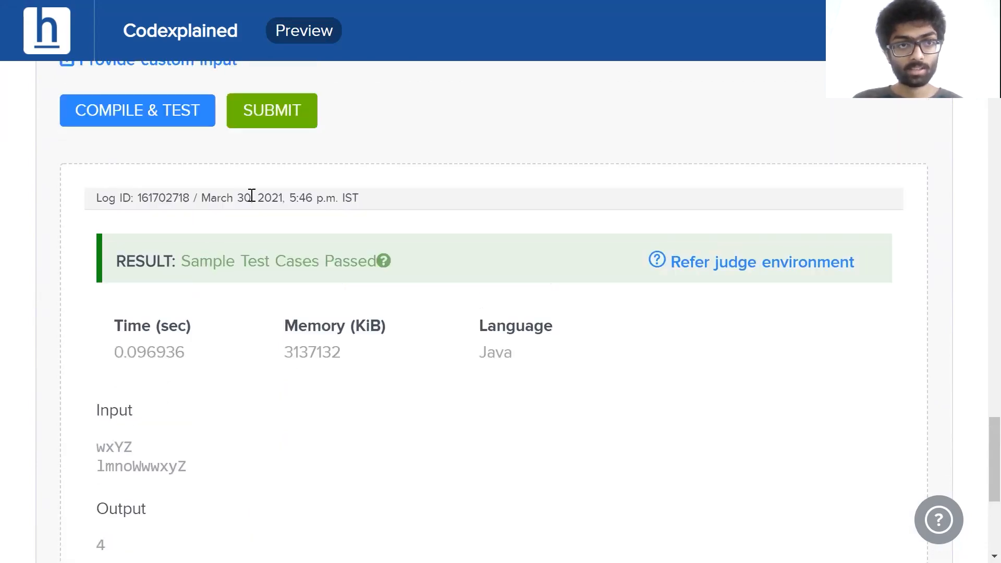
Step: Submit the solution and review all six accepted inputs with score 100
{"action": "left_click", "coordinate": [271, 110]}
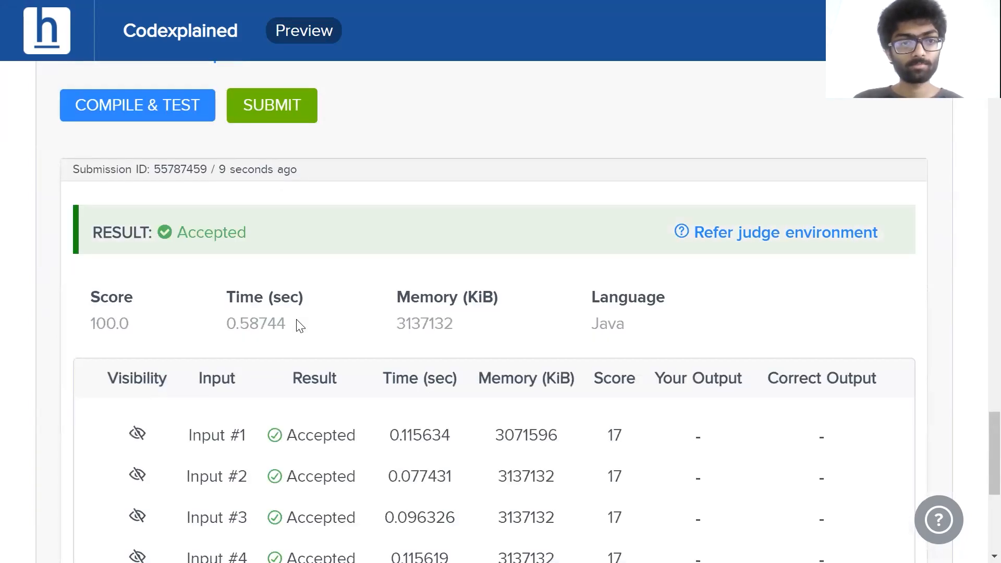
{"action": "scroll", "scroll_direction": "down", "scroll_amount": 3}
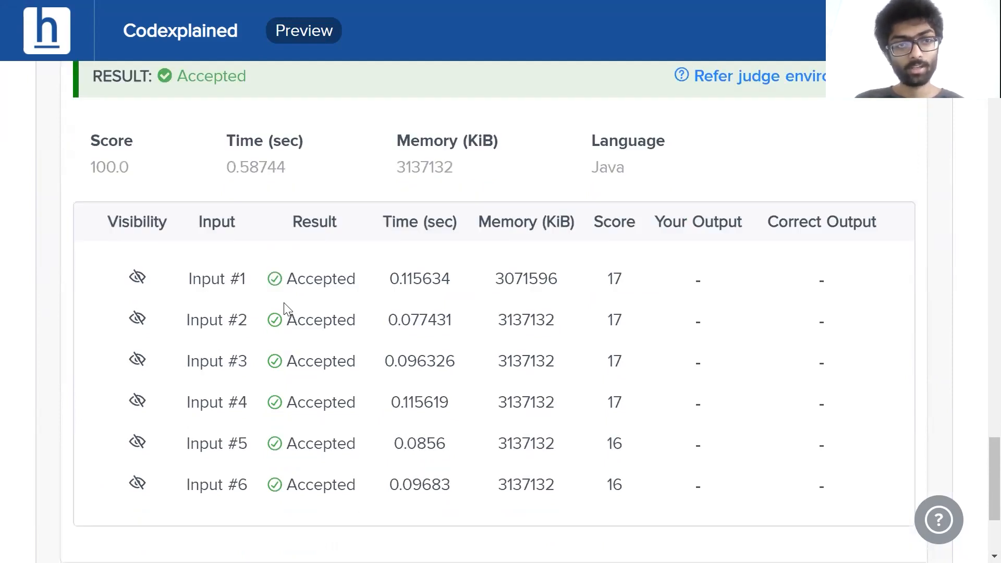